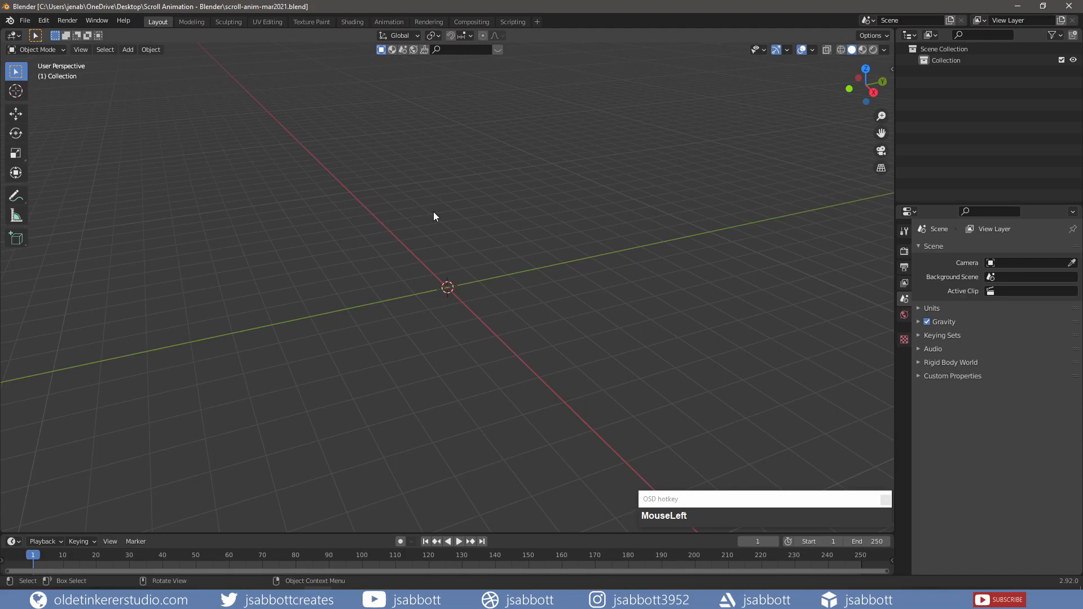
- Add a Grid mesh at the scene origin from the Shift+A Mesh menu
key(shift)
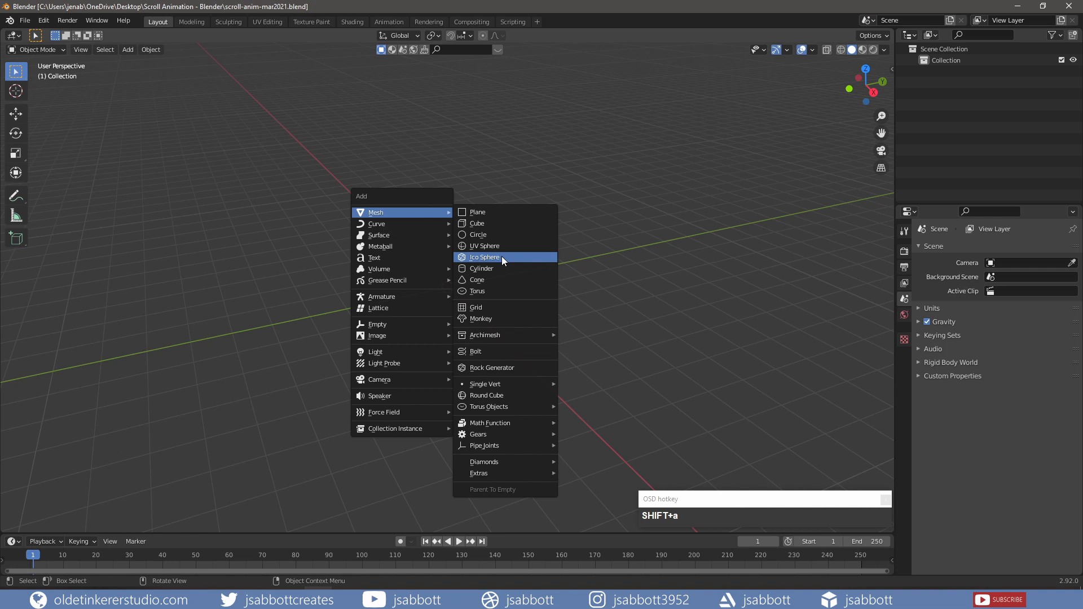
click(475, 307)
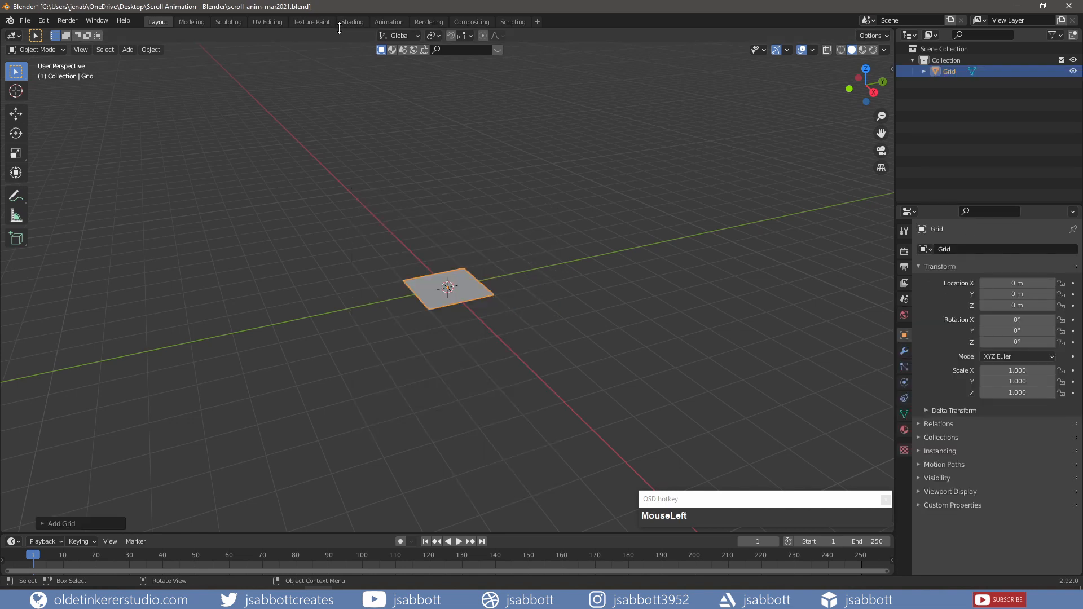
mouse_move(353, 22)
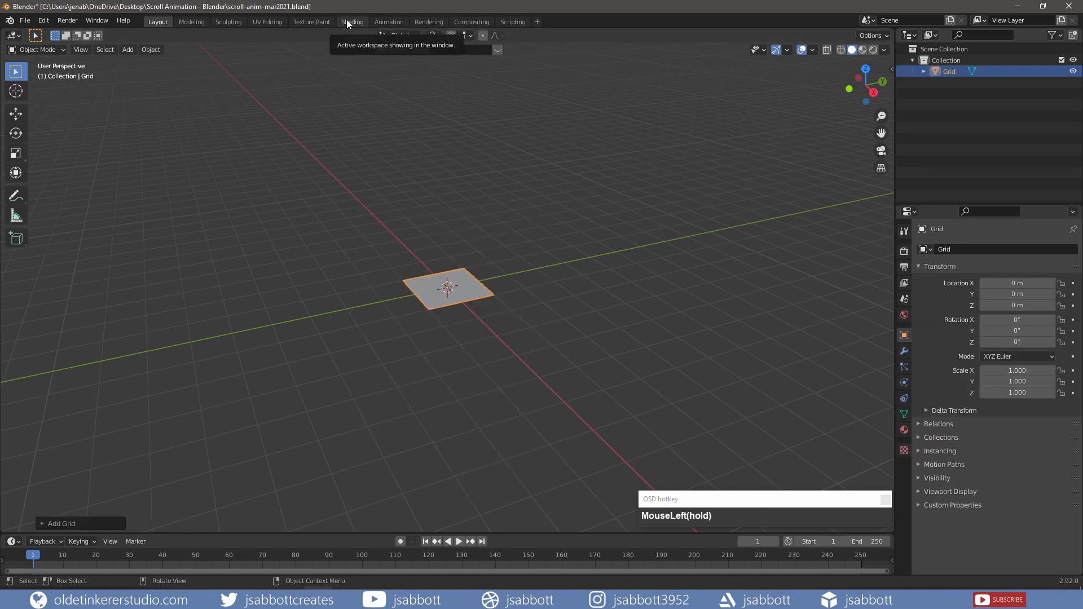
- In the Shading workspace, set the Principled BSDF base colour to a dark-yellow hex value
click(352, 22)
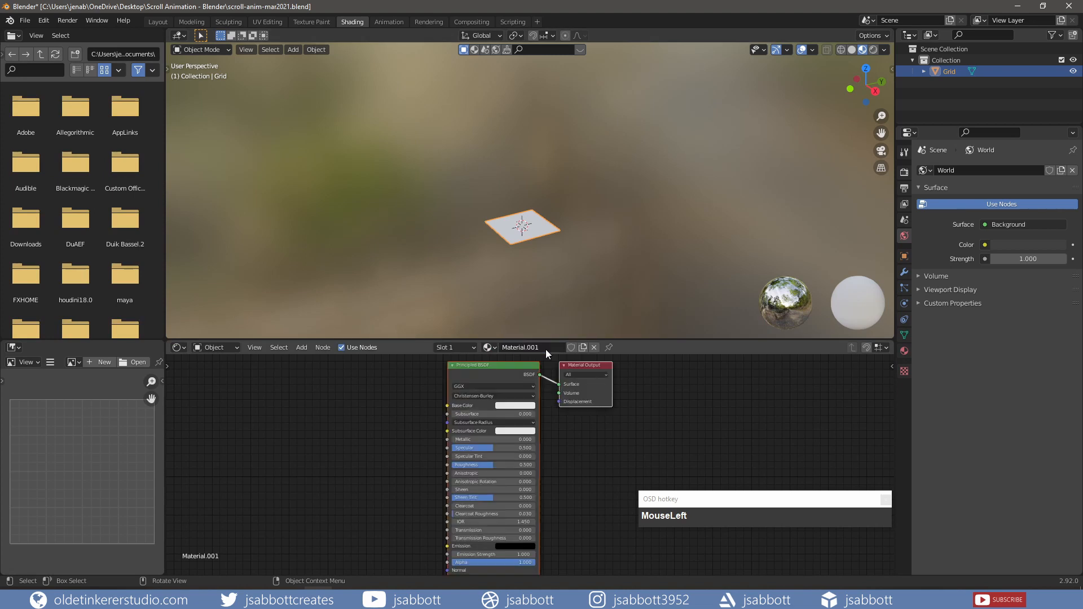
mouse_move(518, 409)
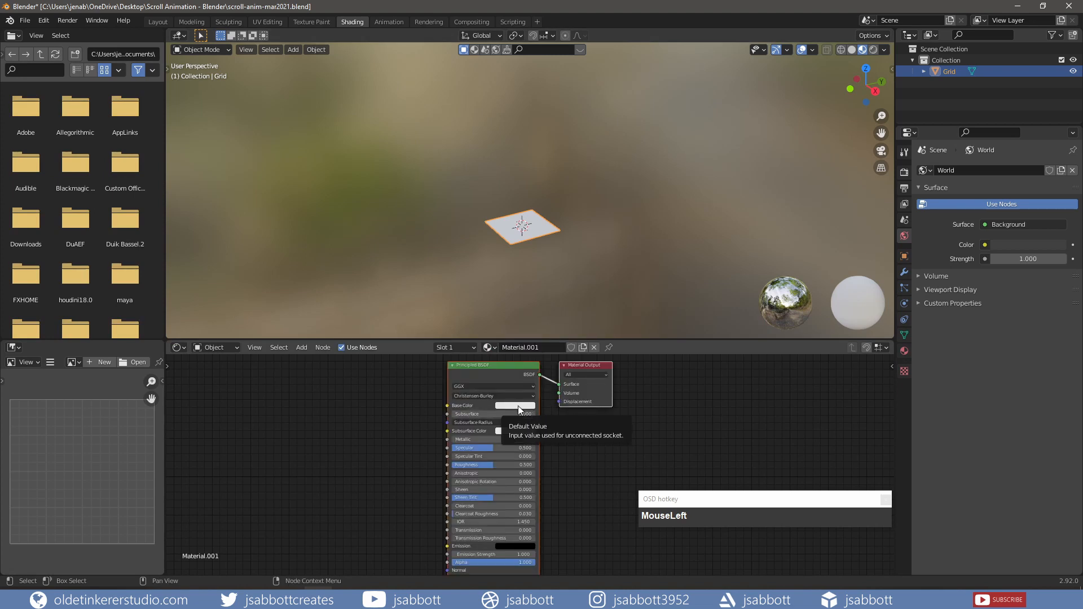
click(515, 405)
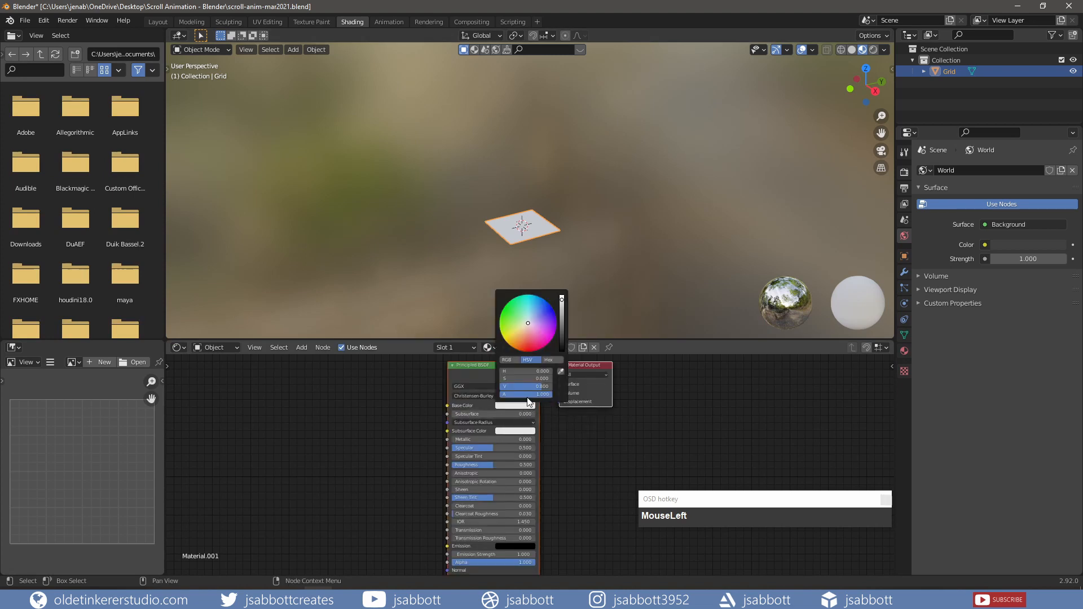
click(548, 360)
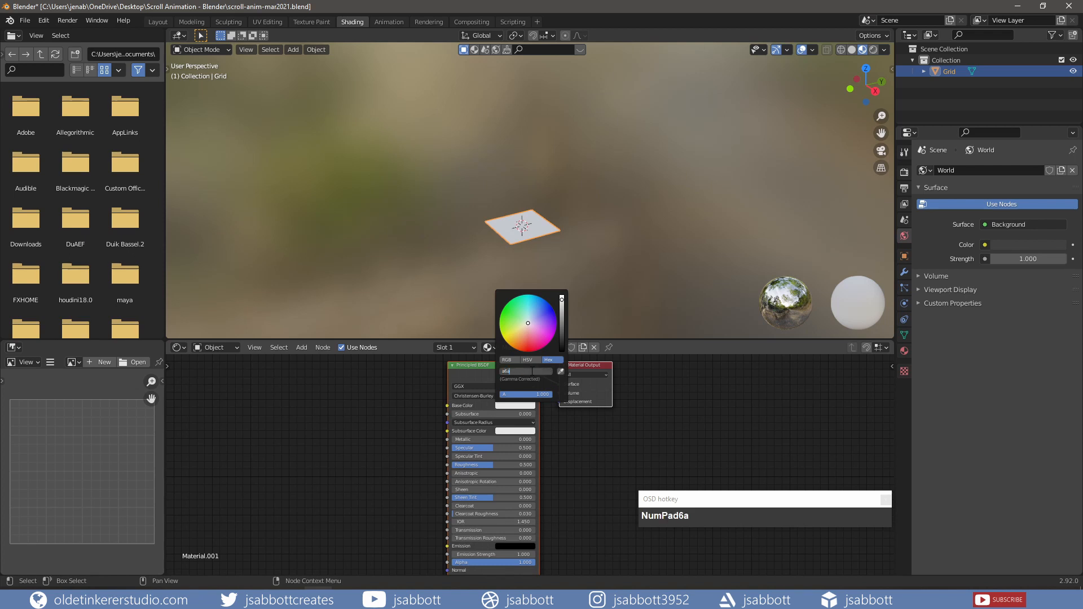
key(NumPad9)
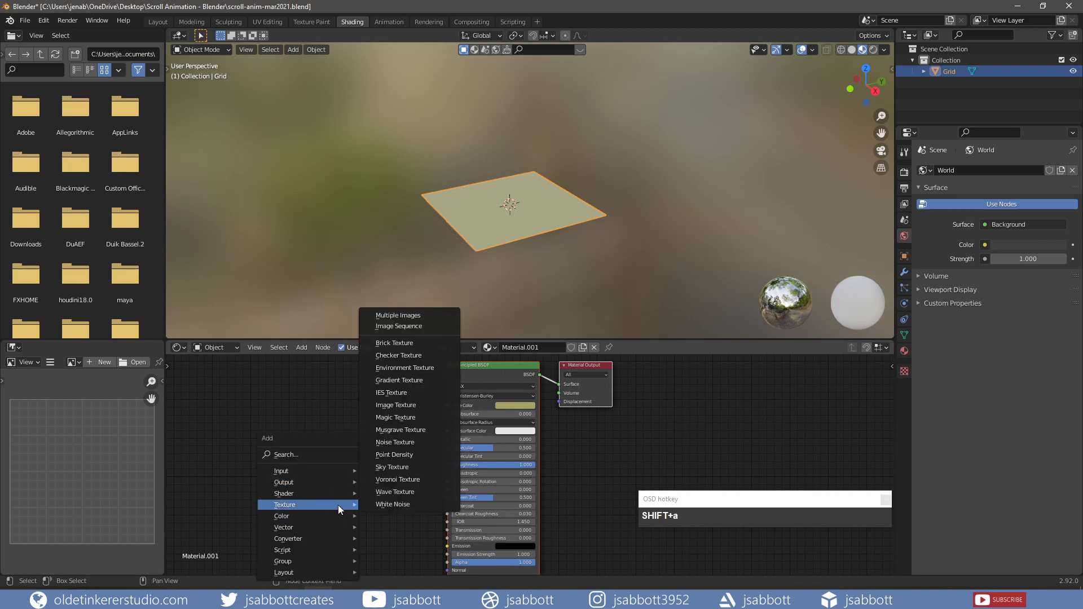
- Add Noise Texture and ColorRamp nodes, then start a hex colour for the ramp's black stop
click(395, 442)
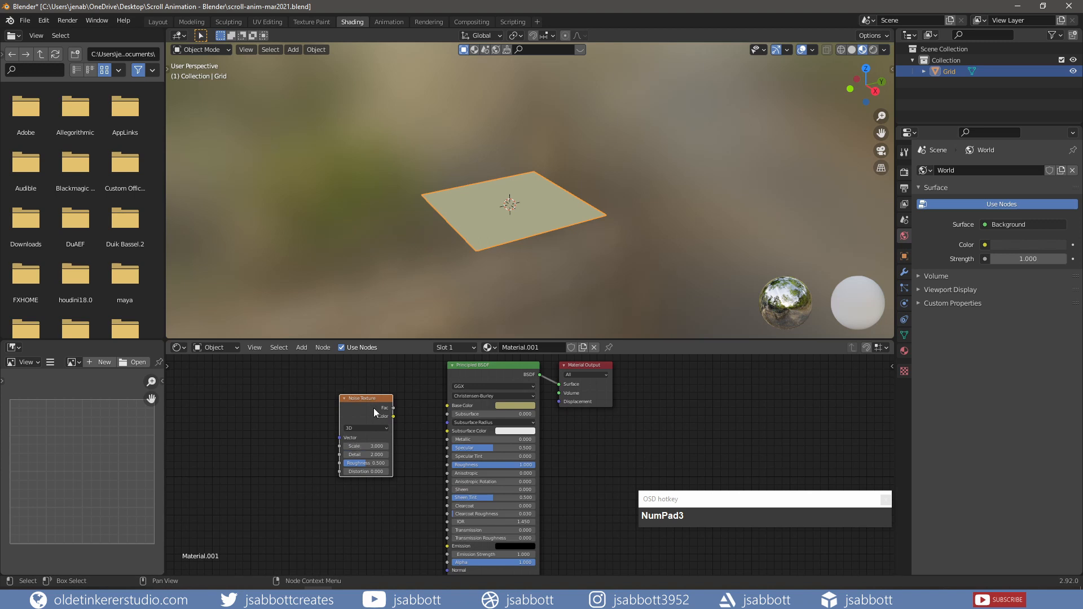
key(shift+a)
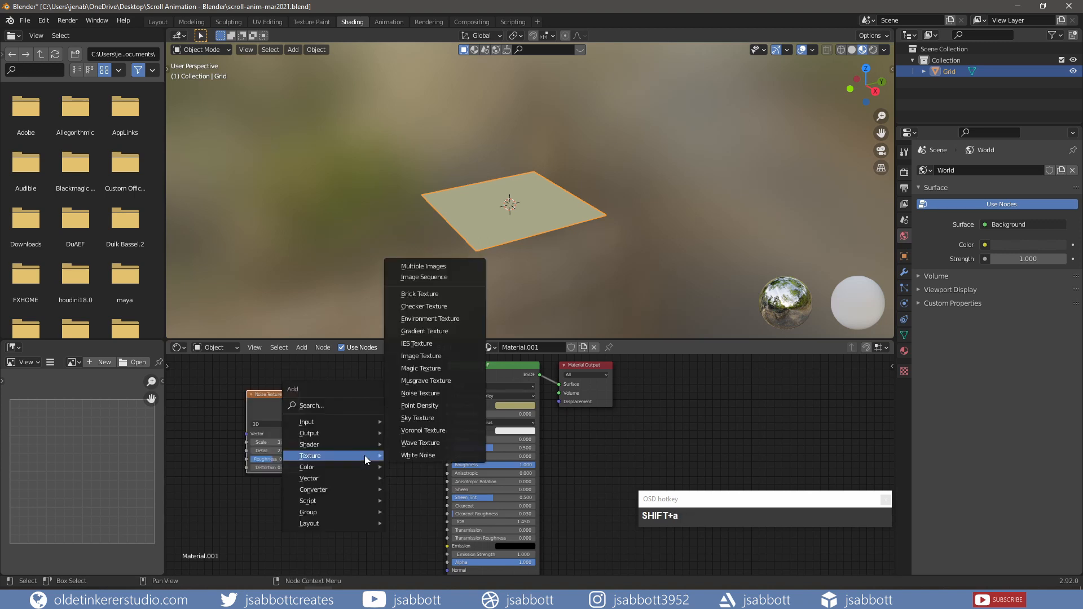
mouse_move(313, 489)
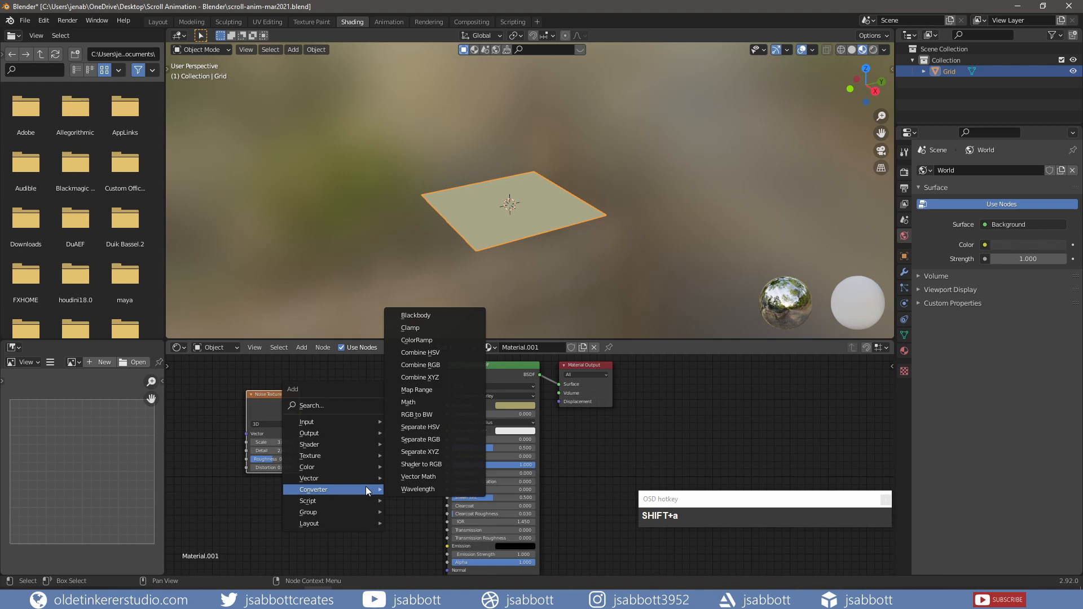
click(417, 339)
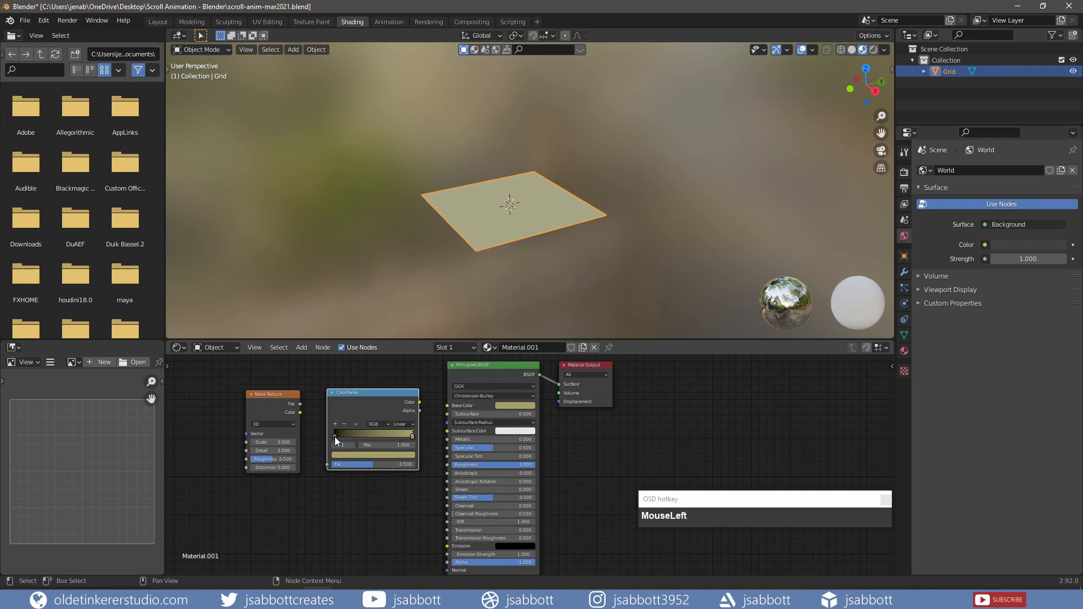
click(373, 434)
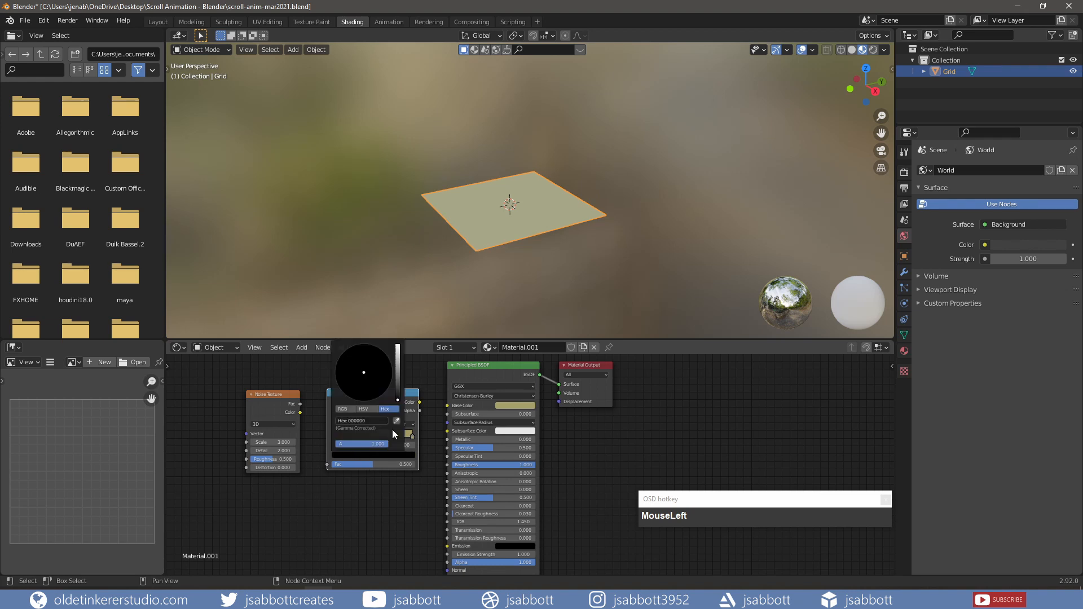
click(360, 421)
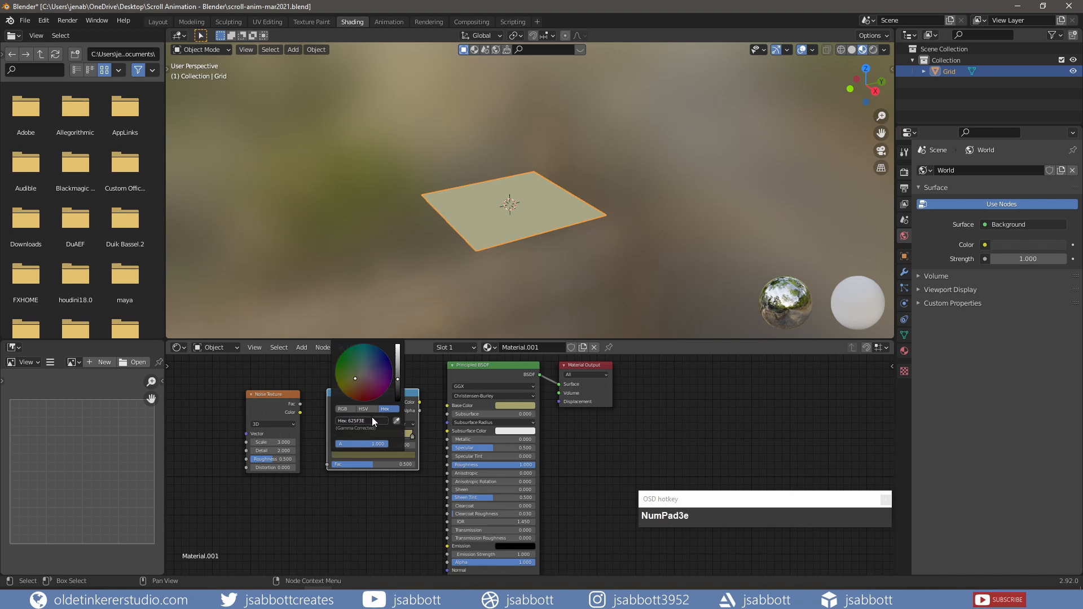
- Back in Layout, give the grid a Simple Subdivision Surface modifier with viewport level 2
click(157, 22)
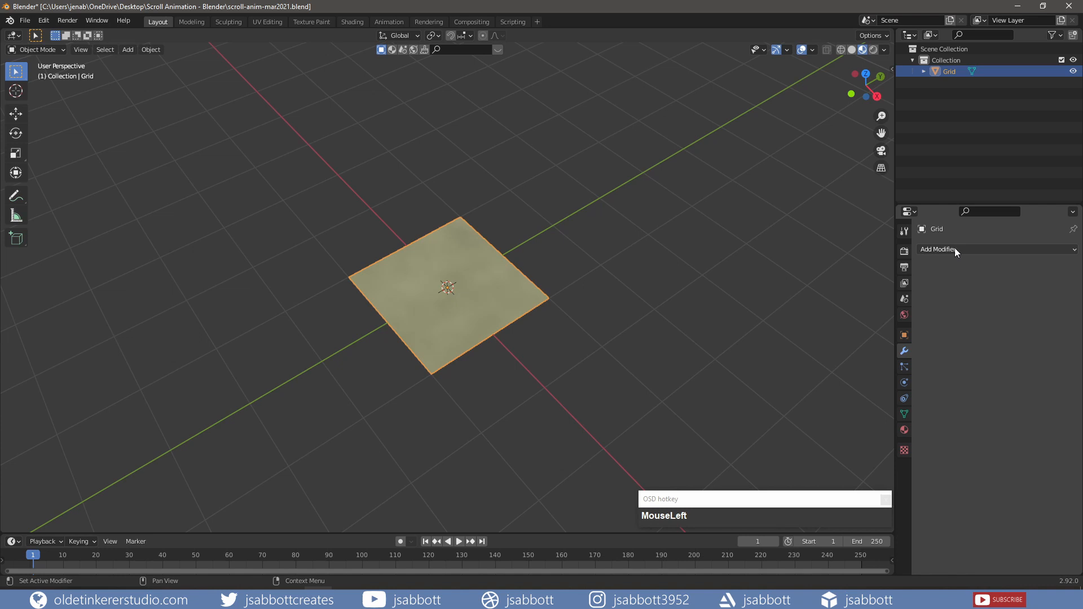
click(939, 249)
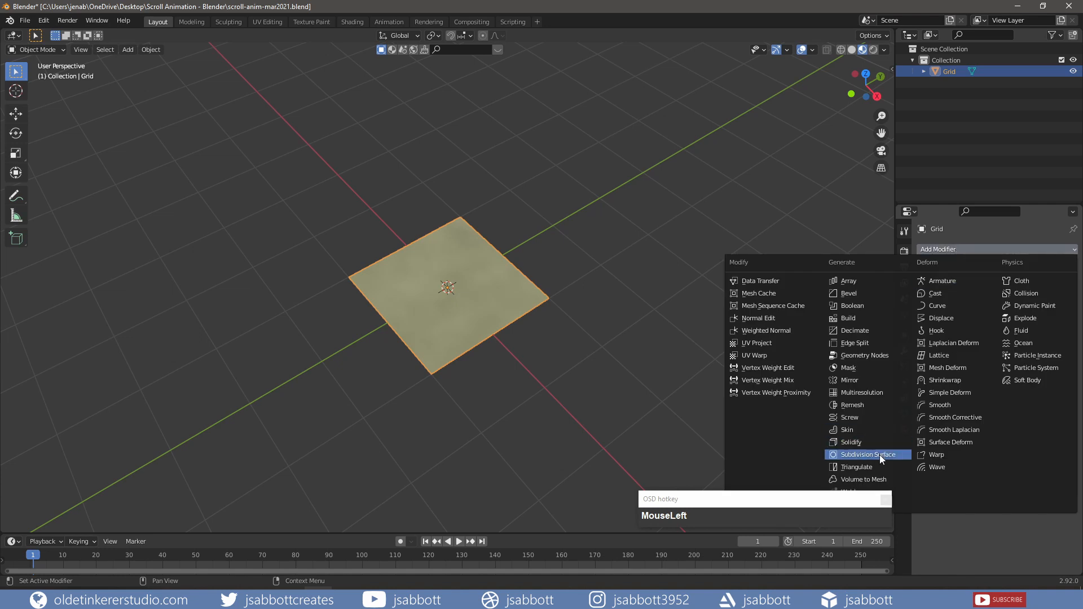
click(867, 455)
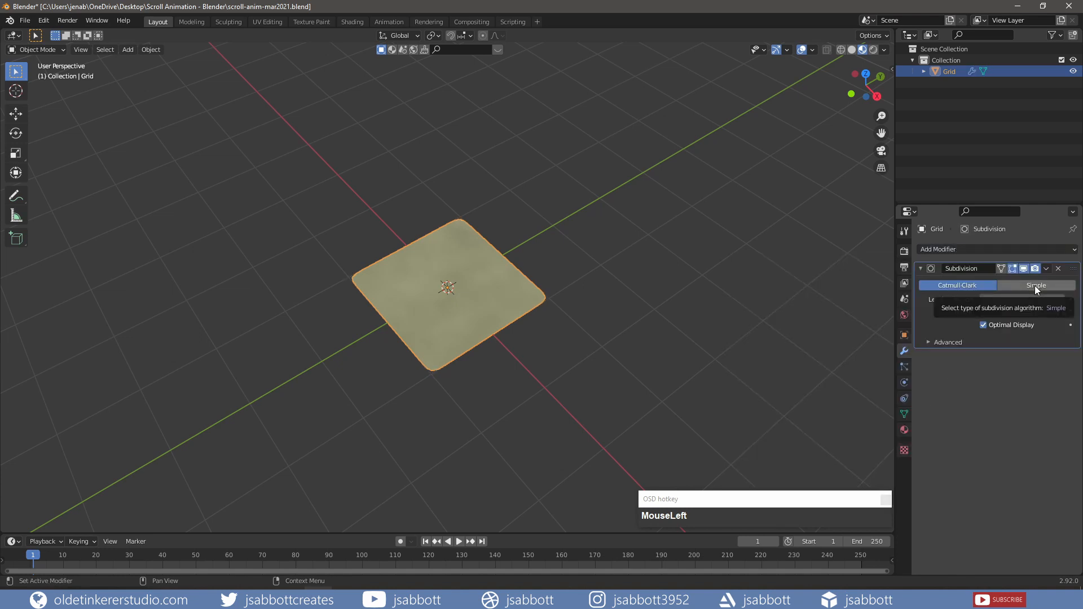
click(1036, 285)
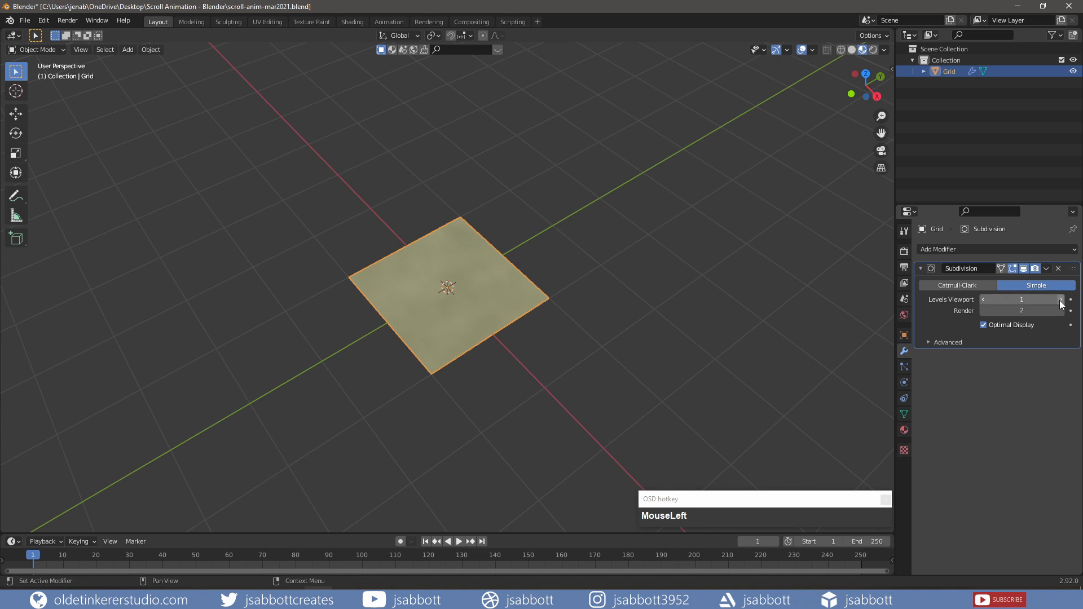
click(1060, 299)
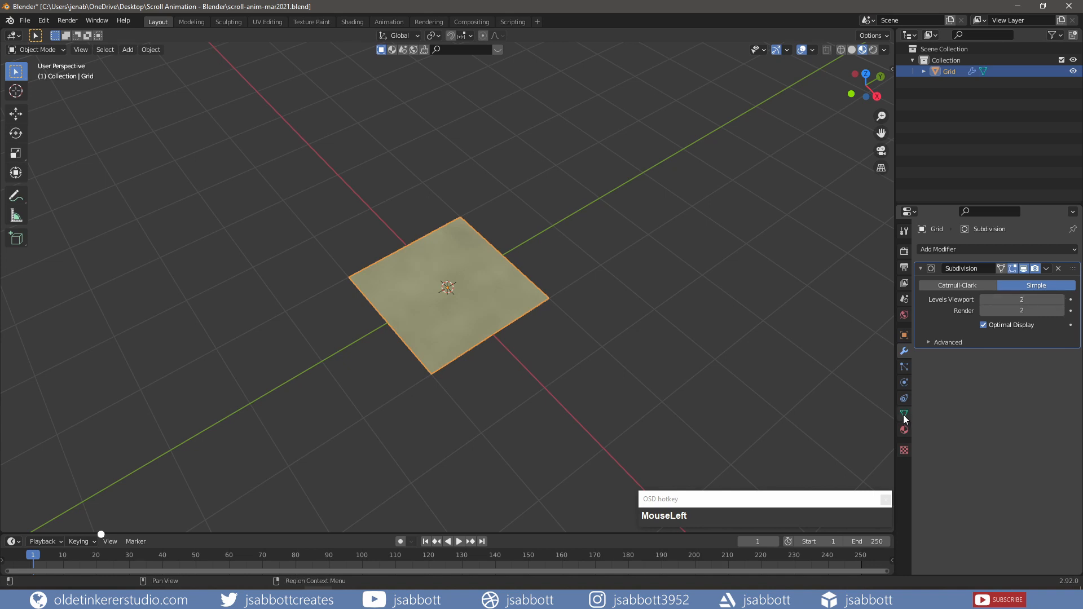
- Enable Auto Smooth in the grid's Object Data normals settings
click(904, 413)
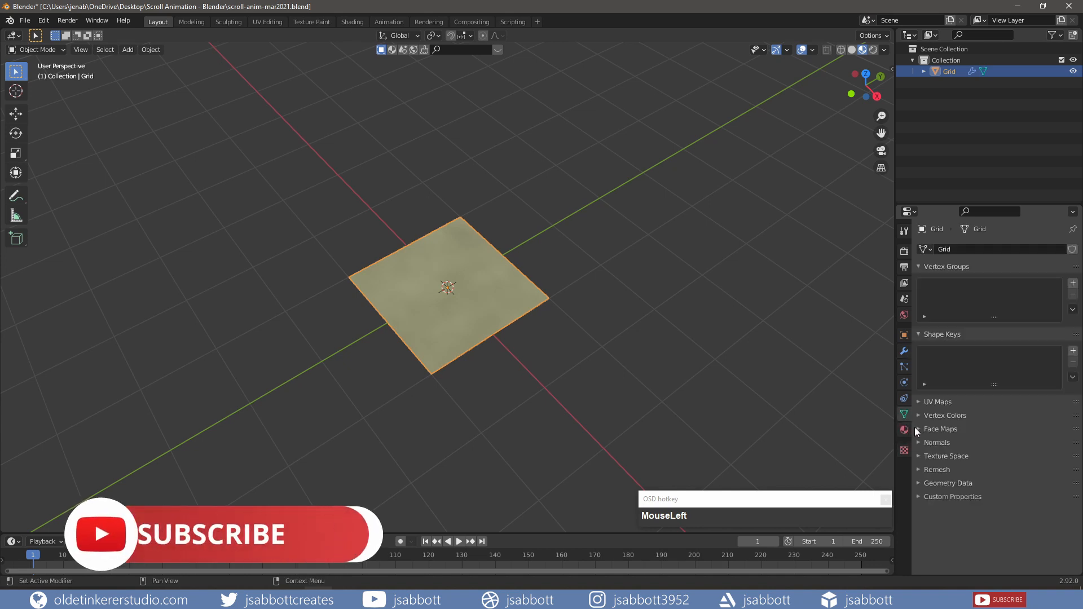
click(937, 443)
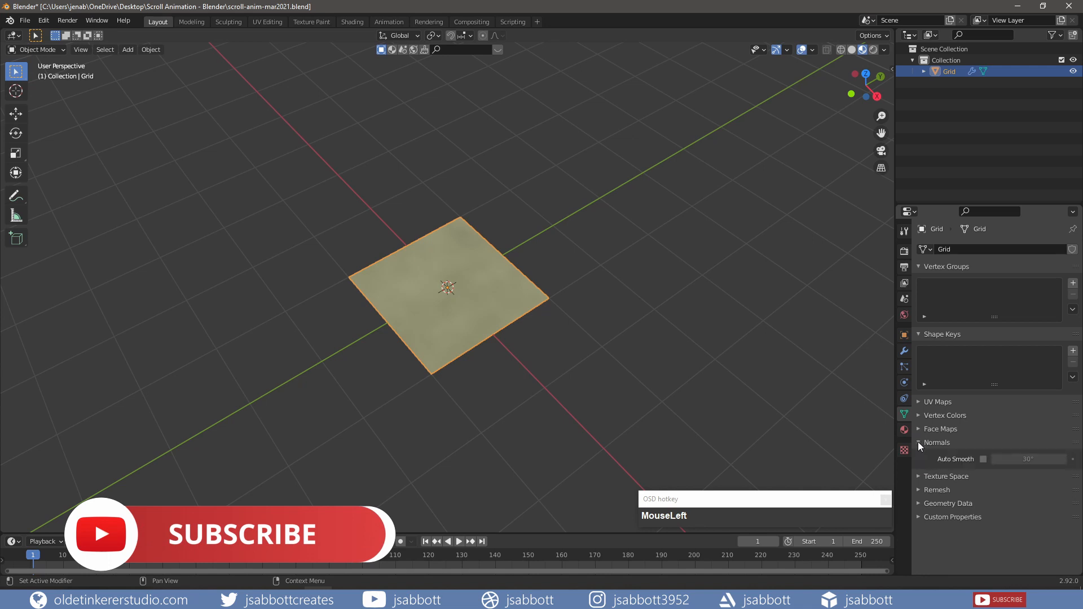
click(983, 458)
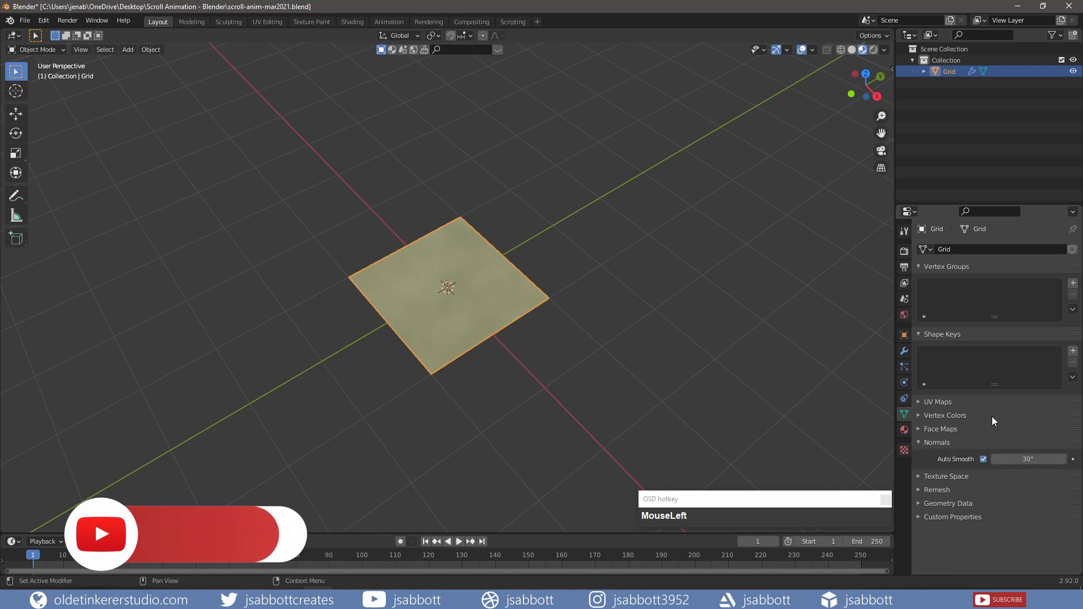
click(904, 351)
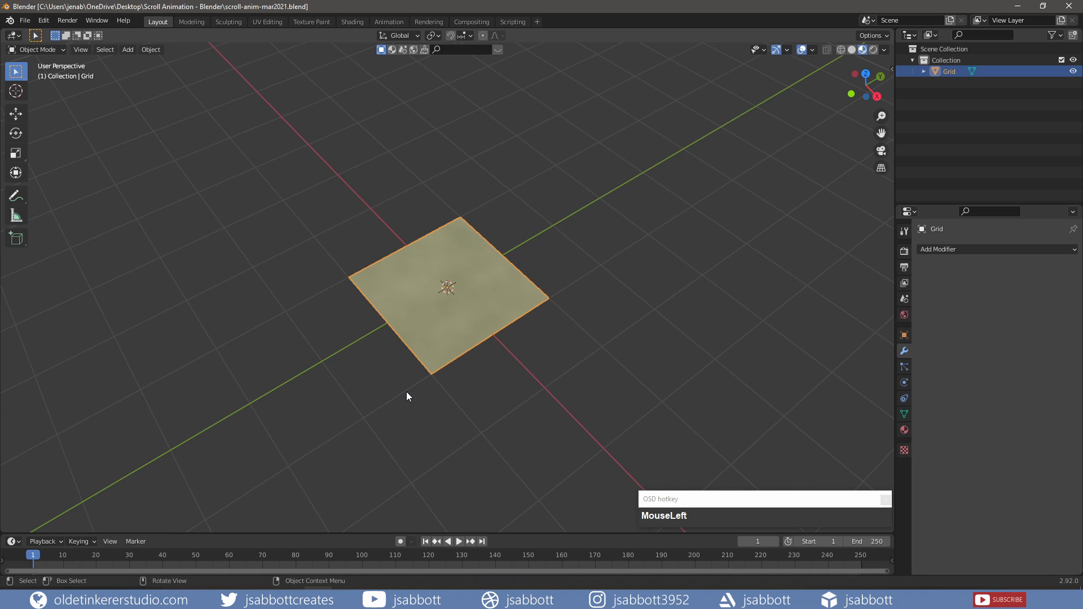
- Add an Archimedean spiral curve, raise Turns to 4 and set radius growth
key(shift+a)
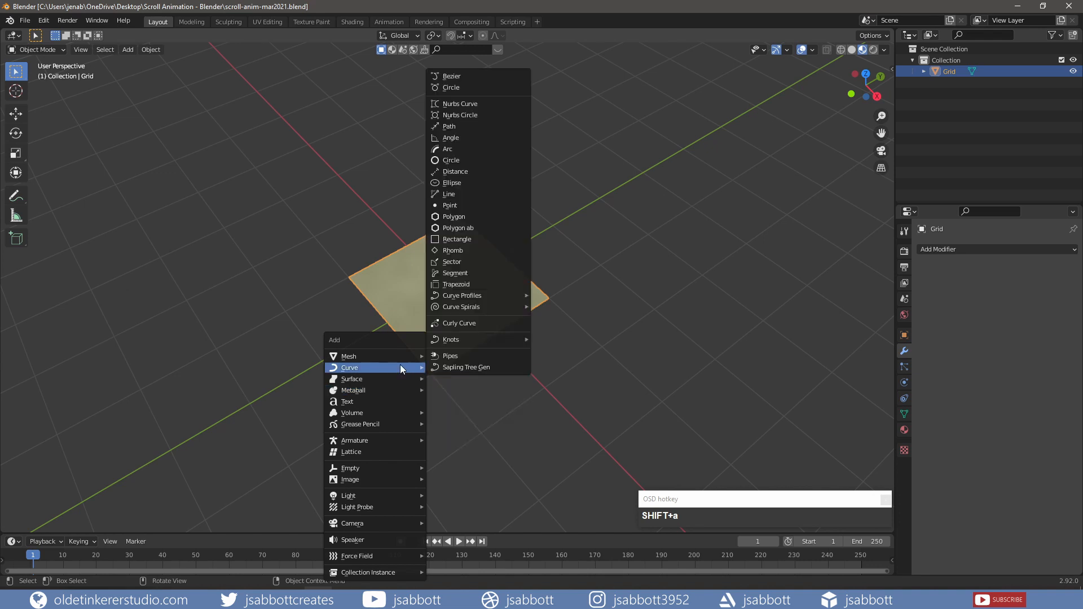
mouse_move(461, 307)
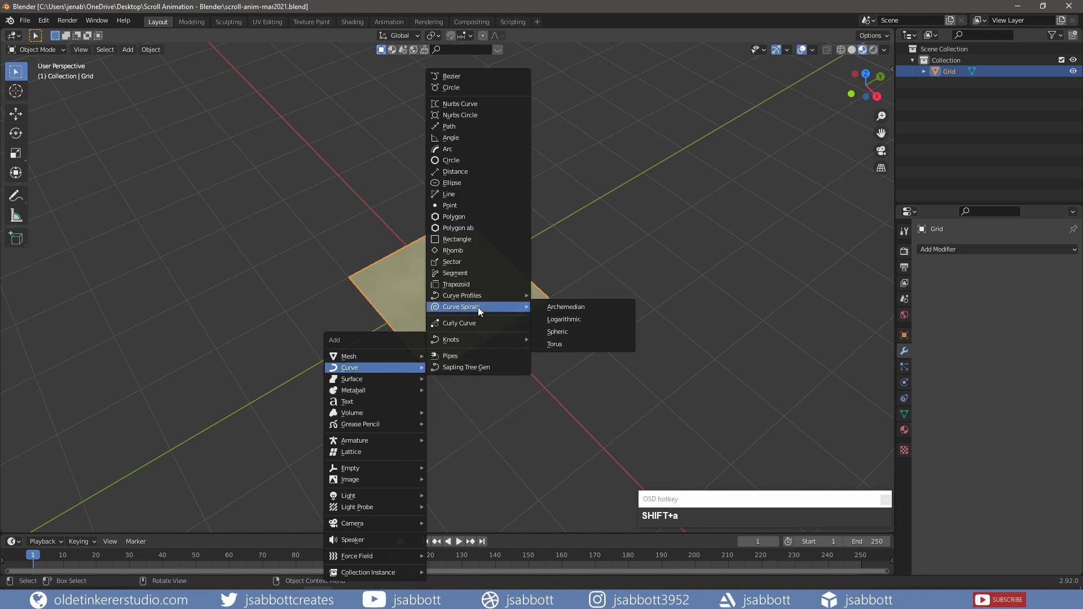
mouse_move(564, 307)
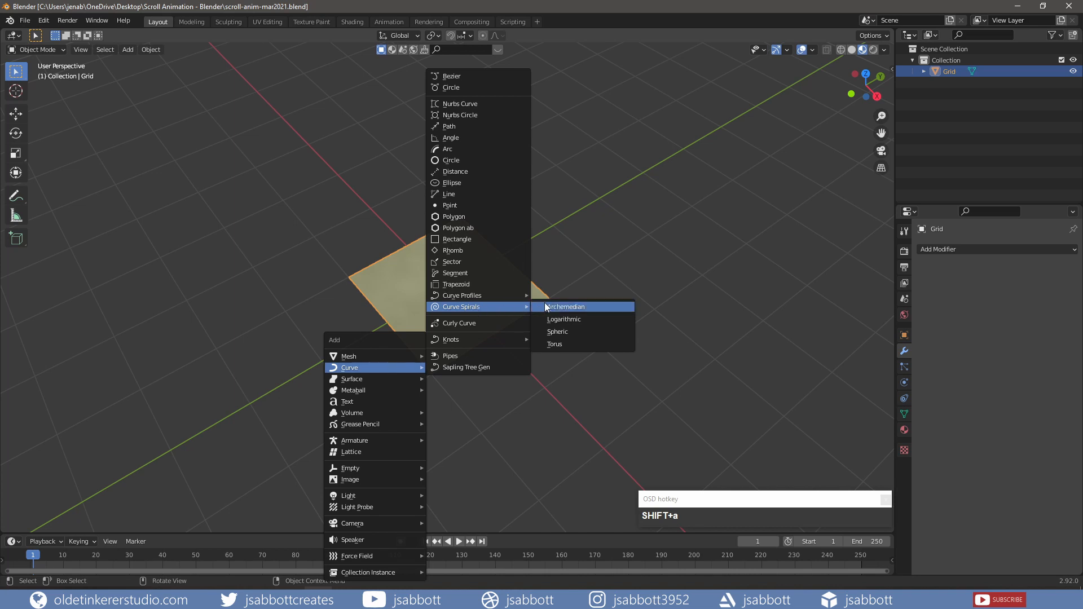
click(564, 307)
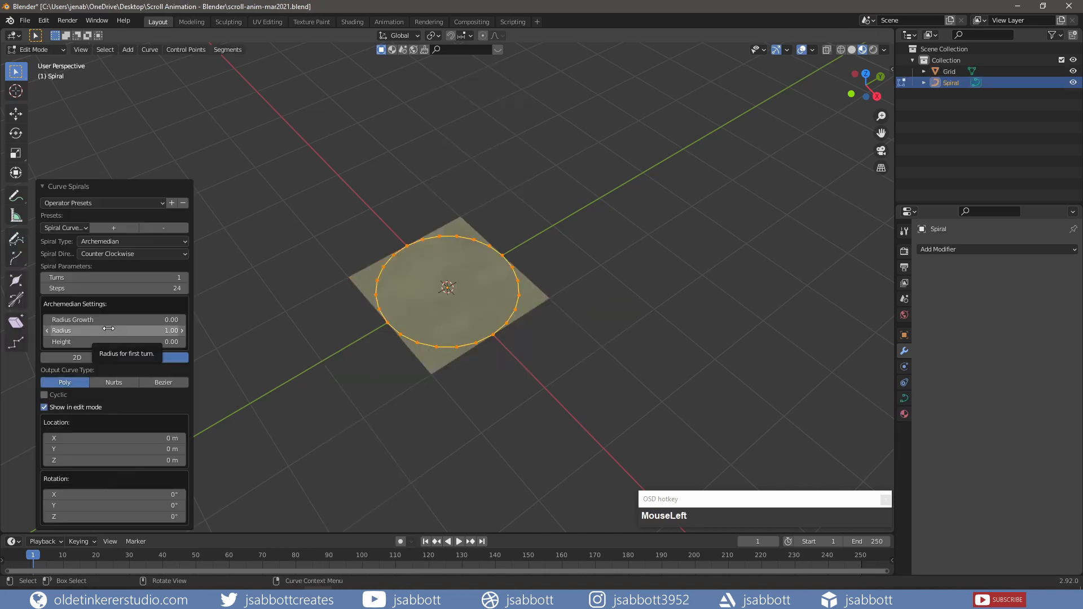
click(151, 357)
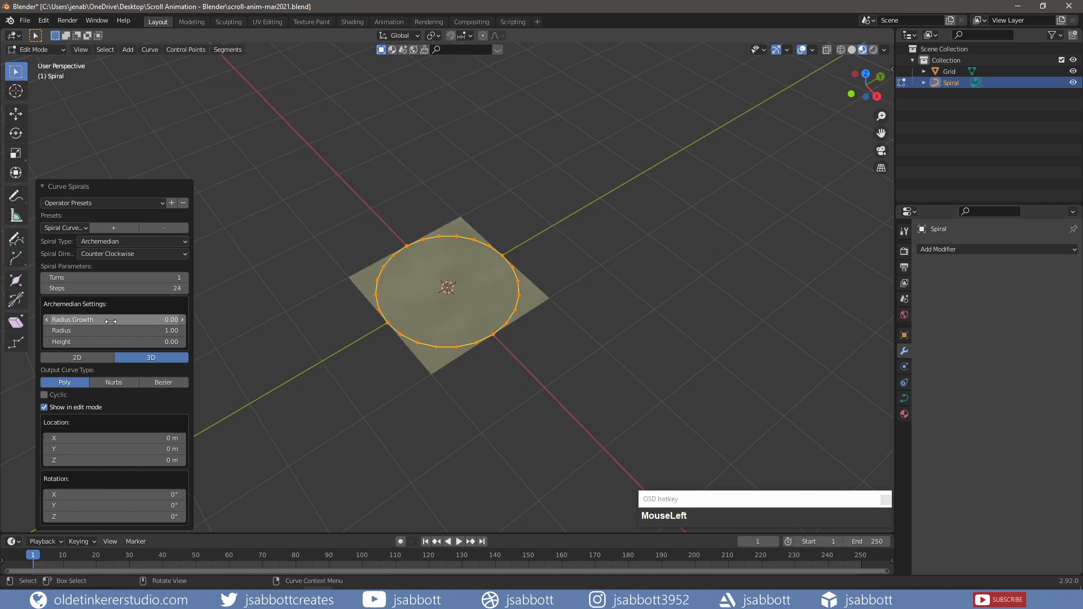
click(184, 277)
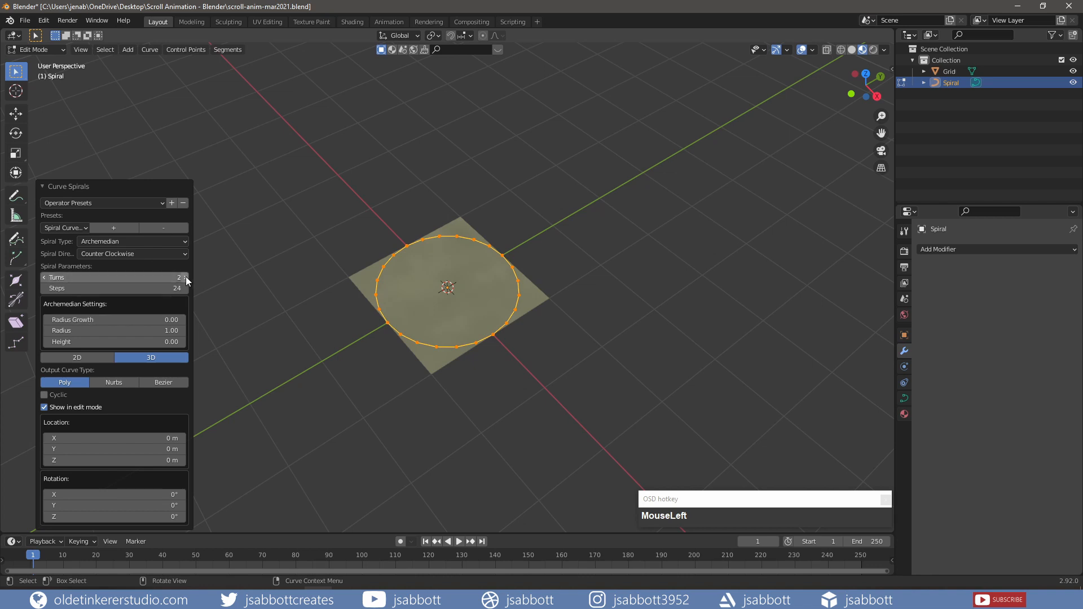
click(182, 277)
text(0)
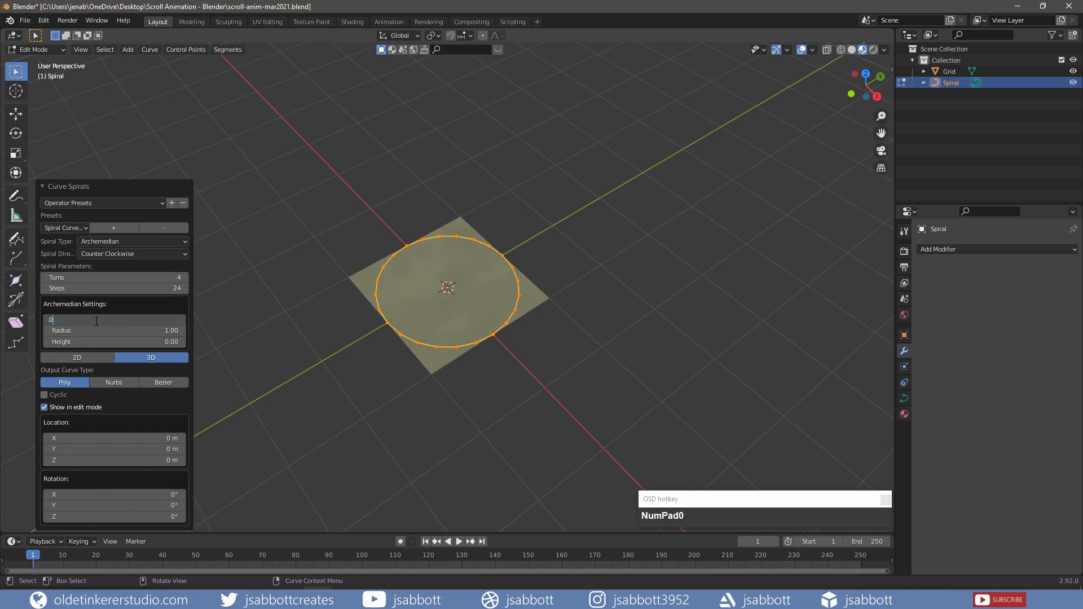
click(469, 409)
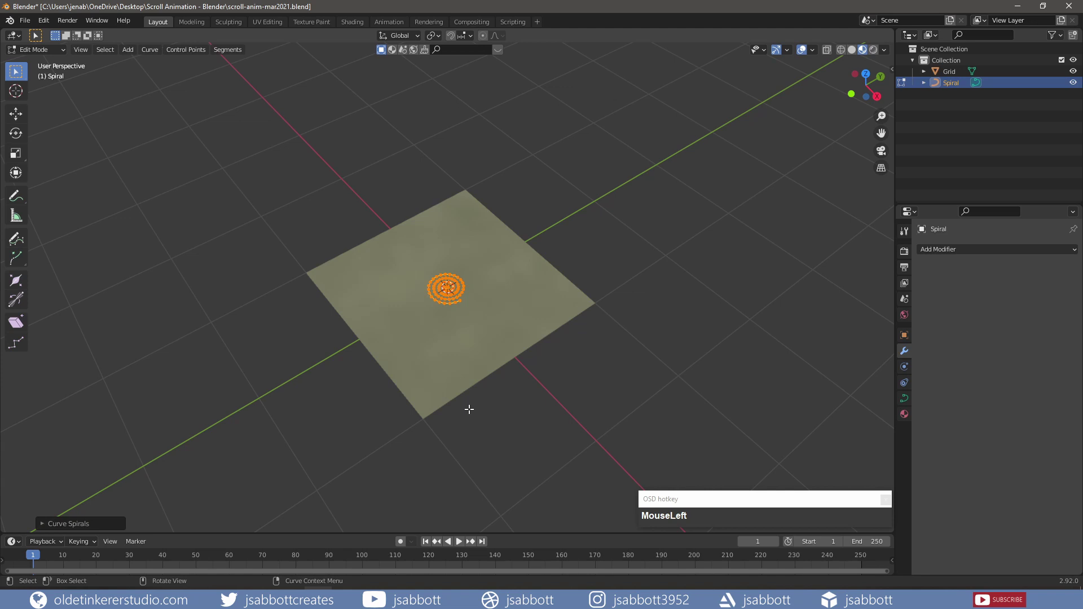
mouse_move(469, 401)
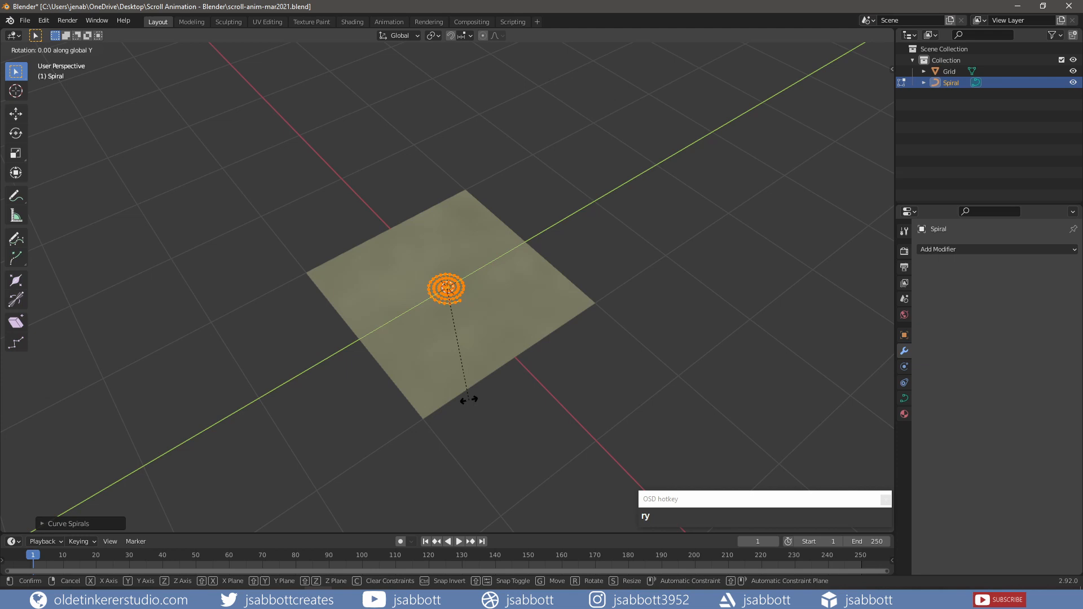
- Rotate the spiral upright around Y and lift it slightly above the grid
key(NumPad0)
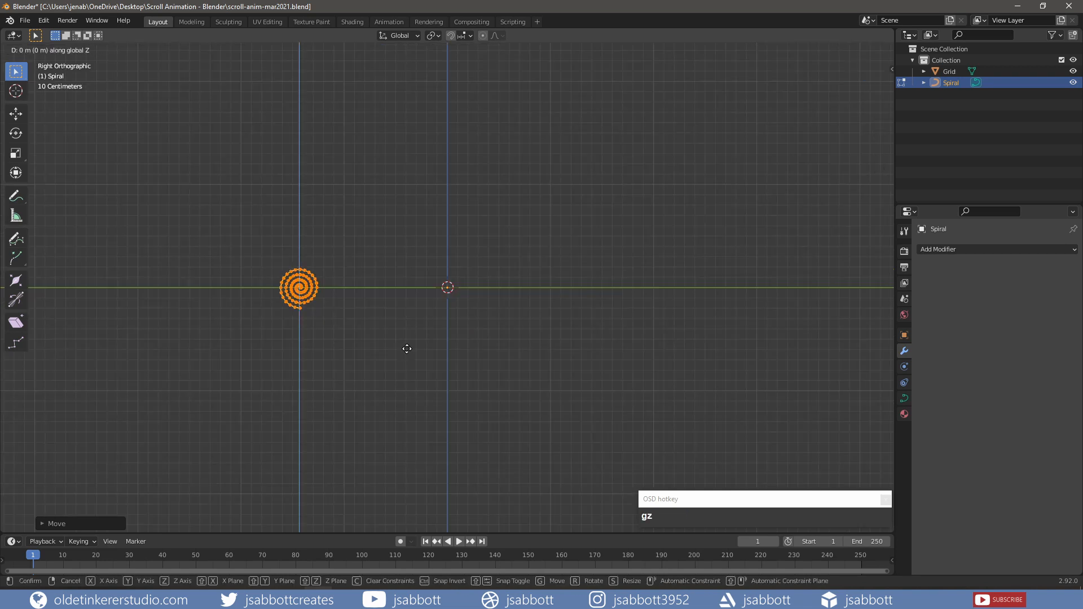
mouse_move(407, 327)
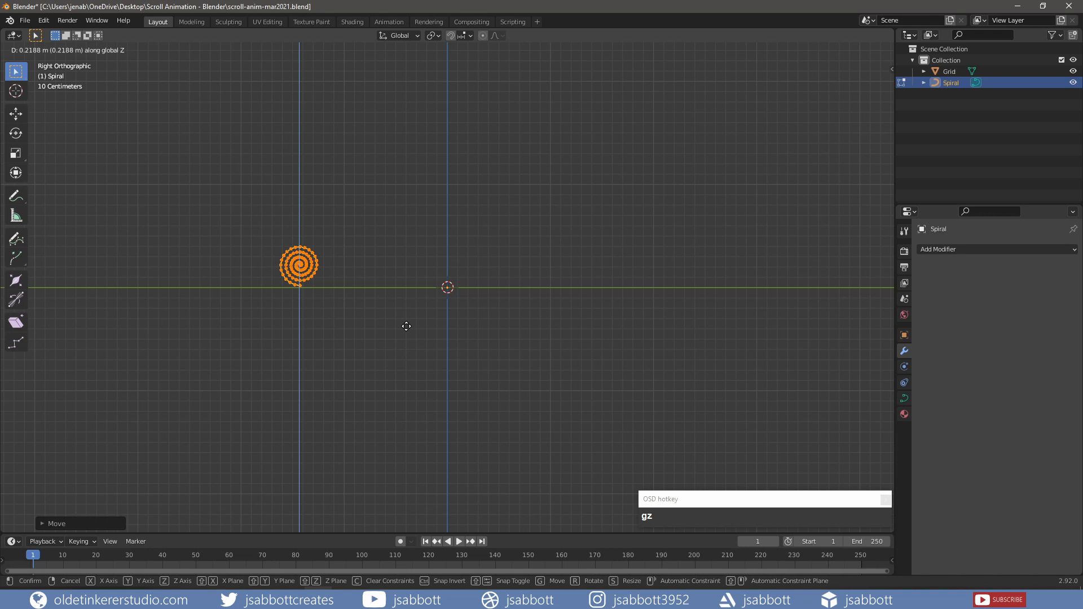
key(Tab)
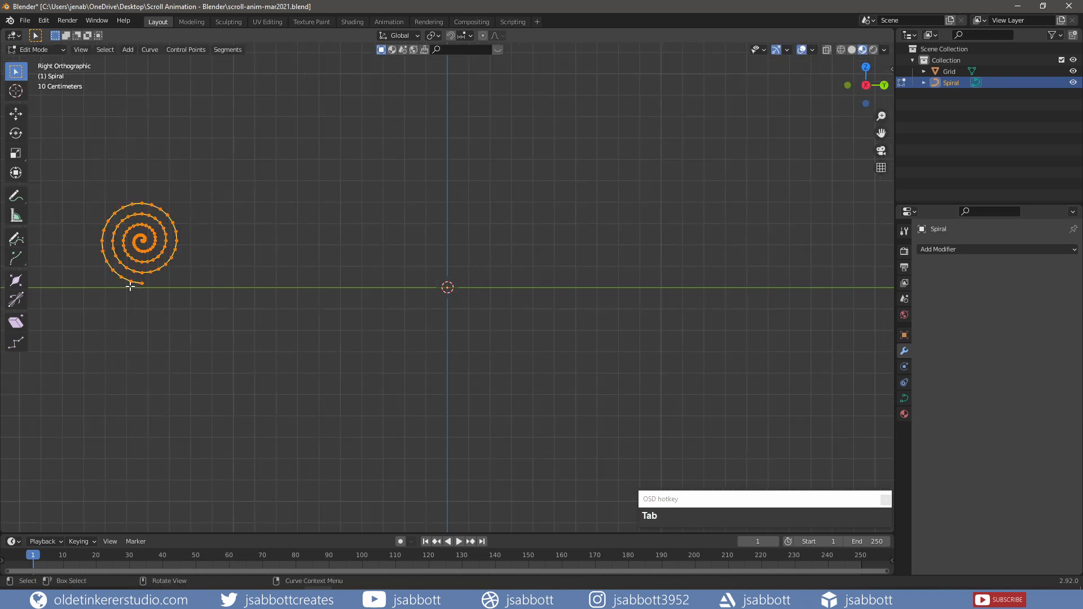
- Extrude a short straight tail from the spiral's outer end and show curve normals in overlays
click(209, 325)
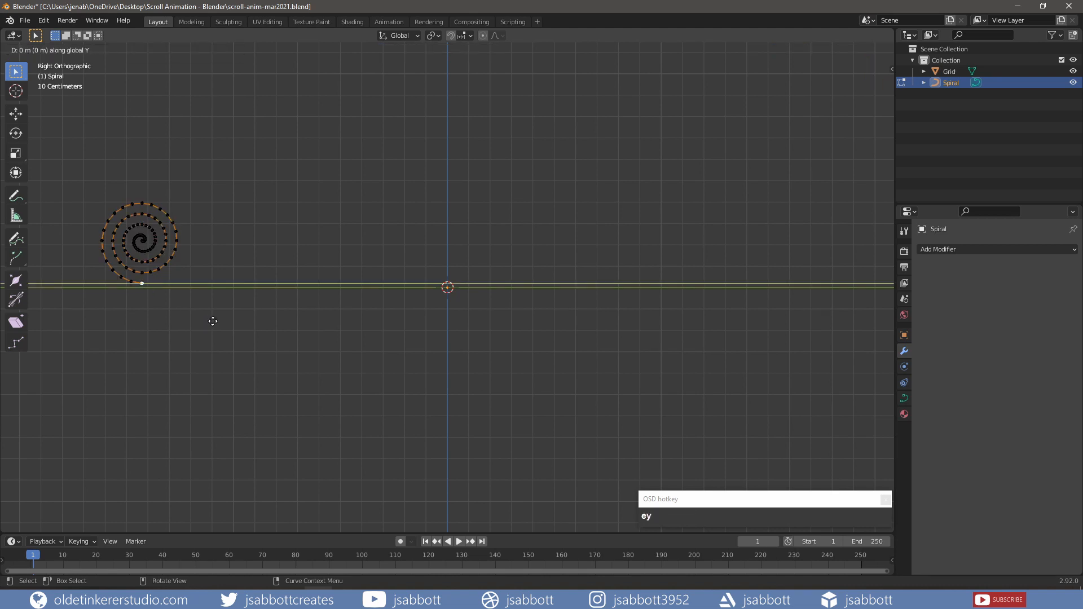
mouse_move(241, 320)
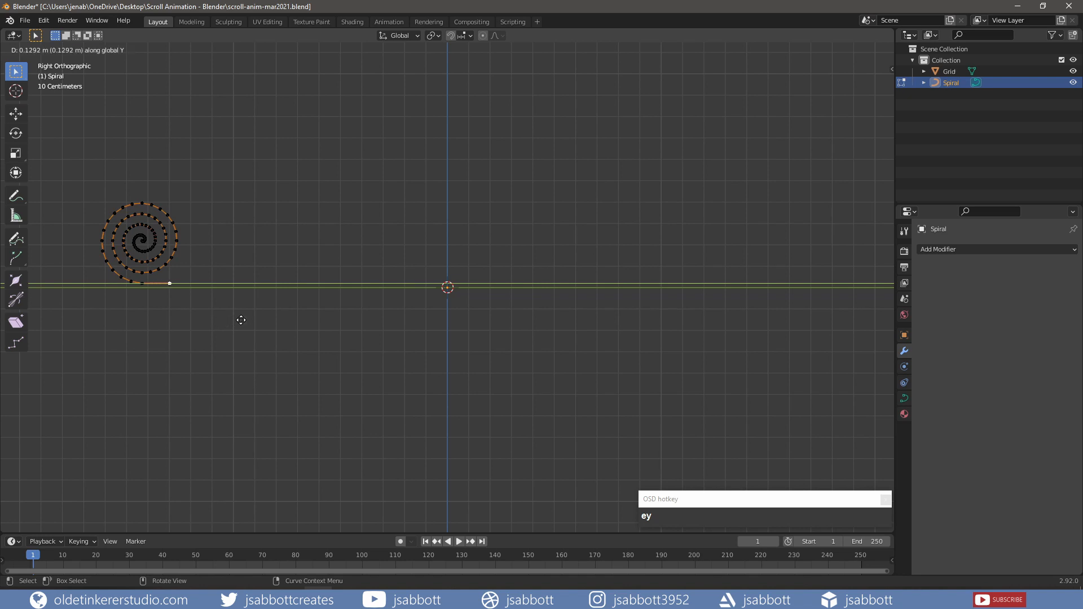
mouse_move(250, 320)
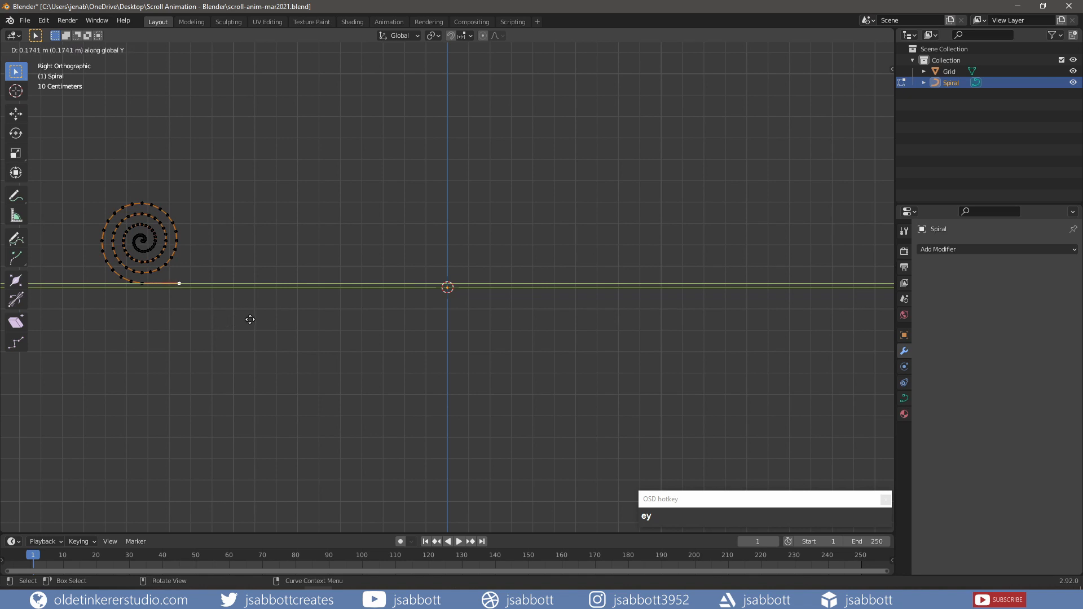
click(250, 320)
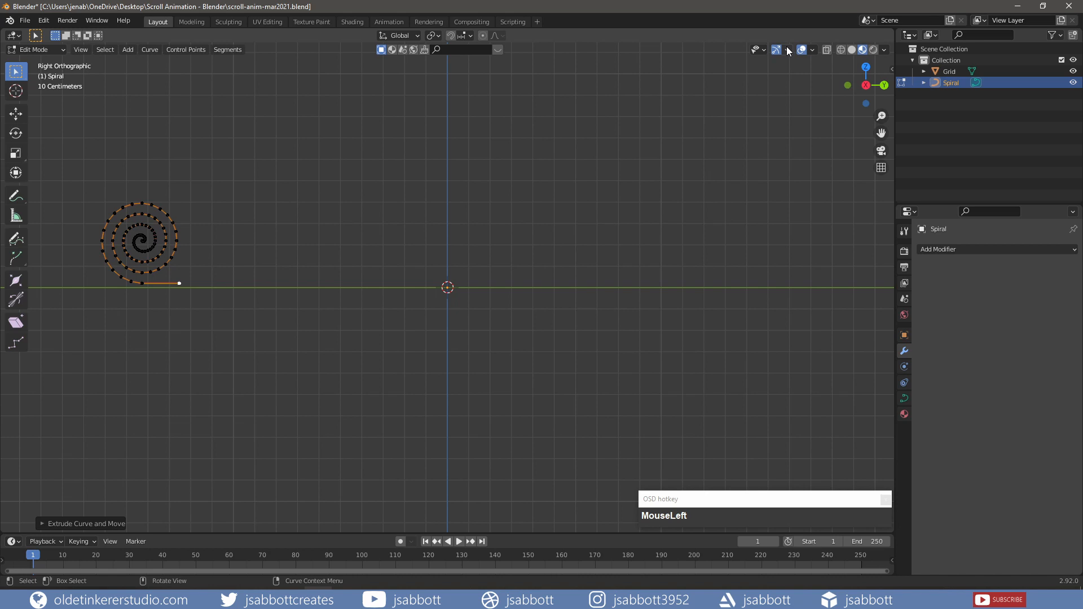
mouse_move(813, 56)
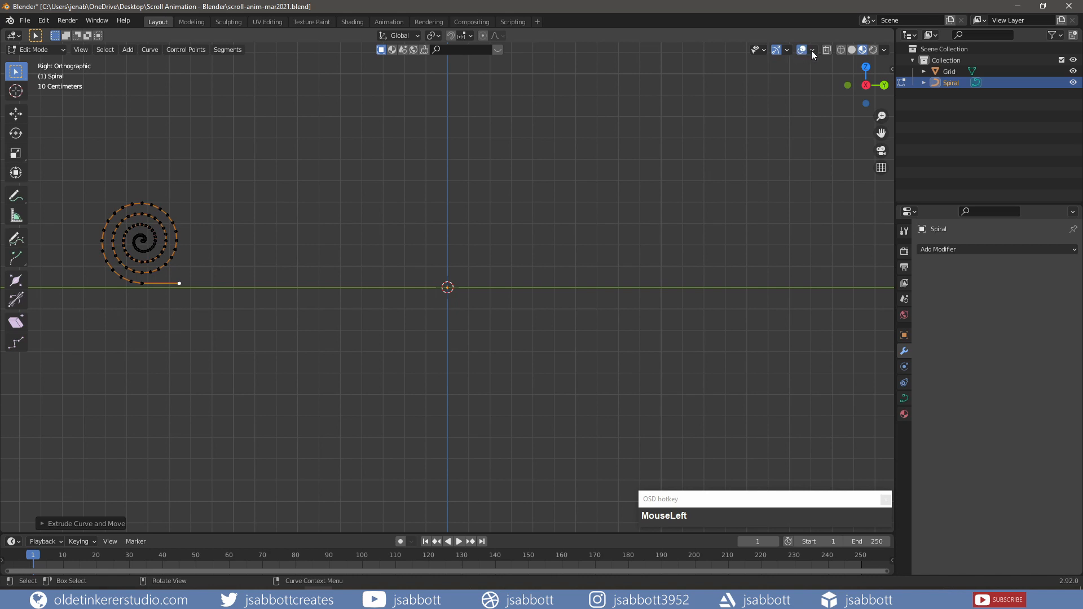
click(814, 50)
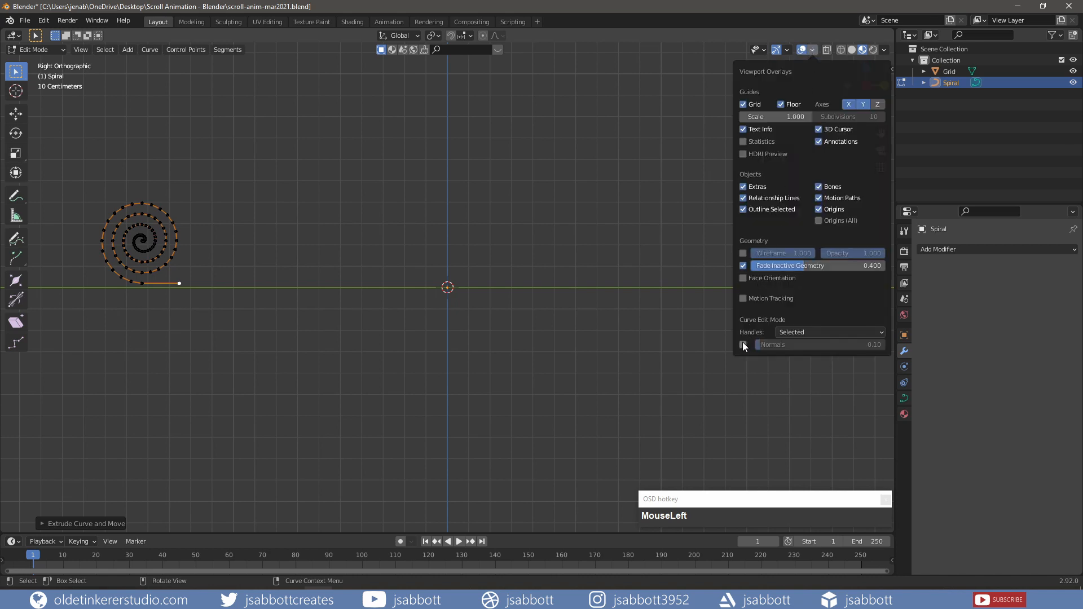
mouse_move(743, 345)
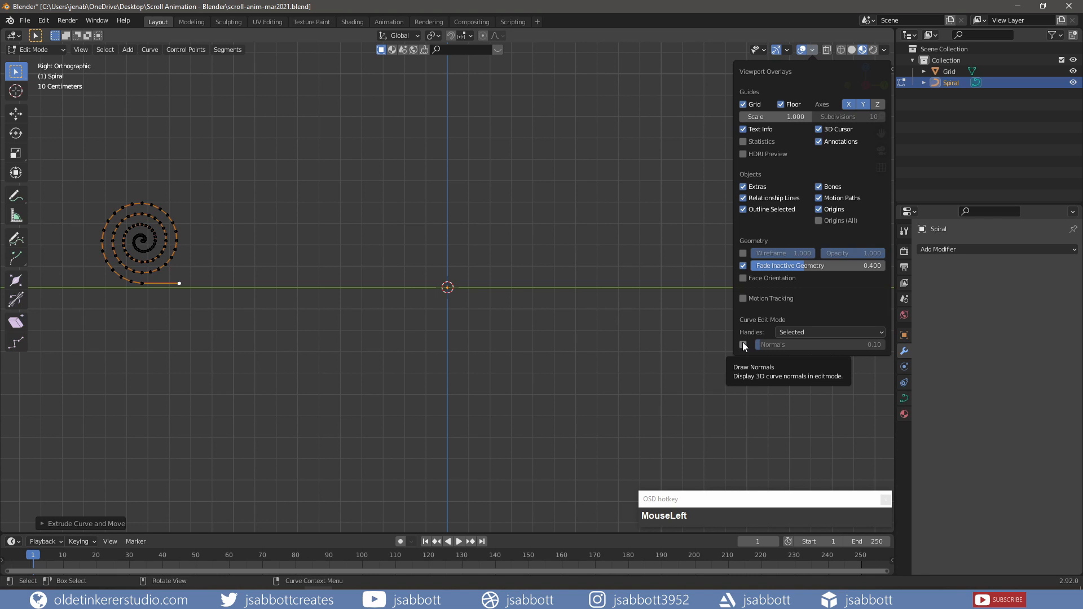
click(744, 345)
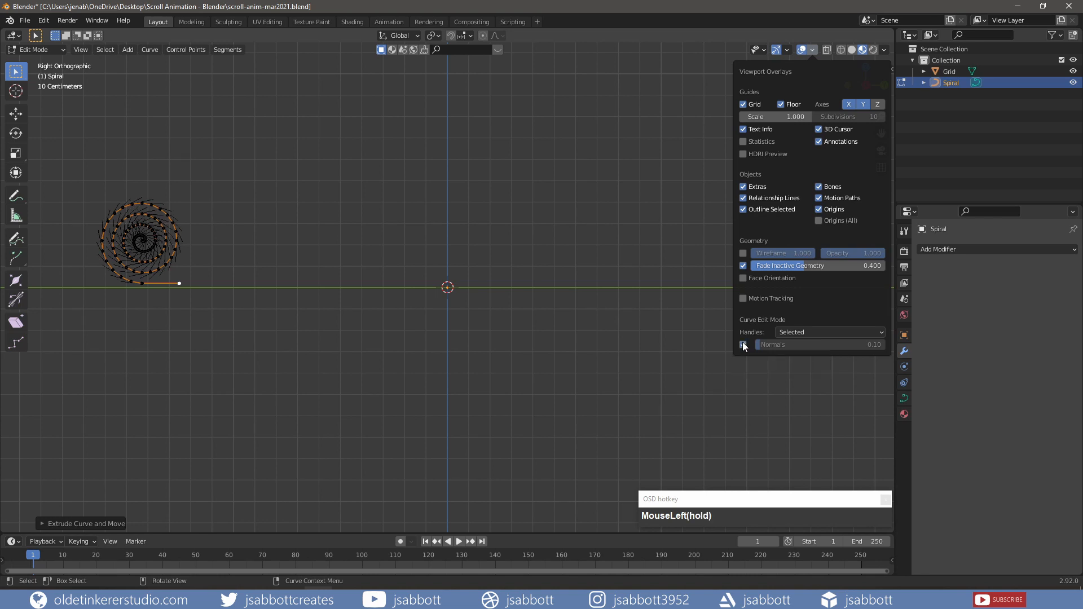
click(744, 344)
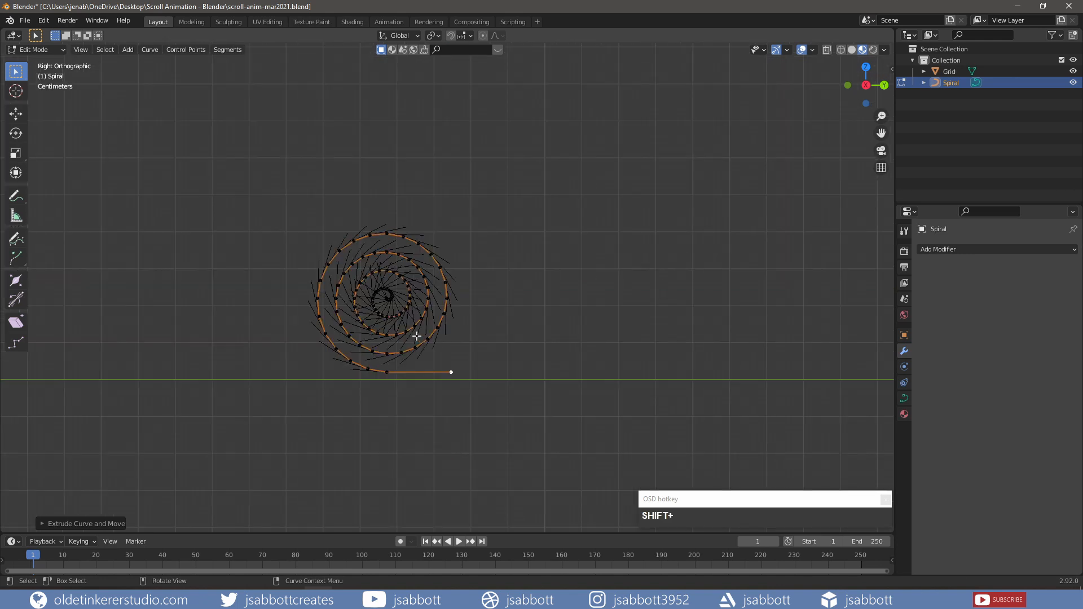
mouse_move(430, 373)
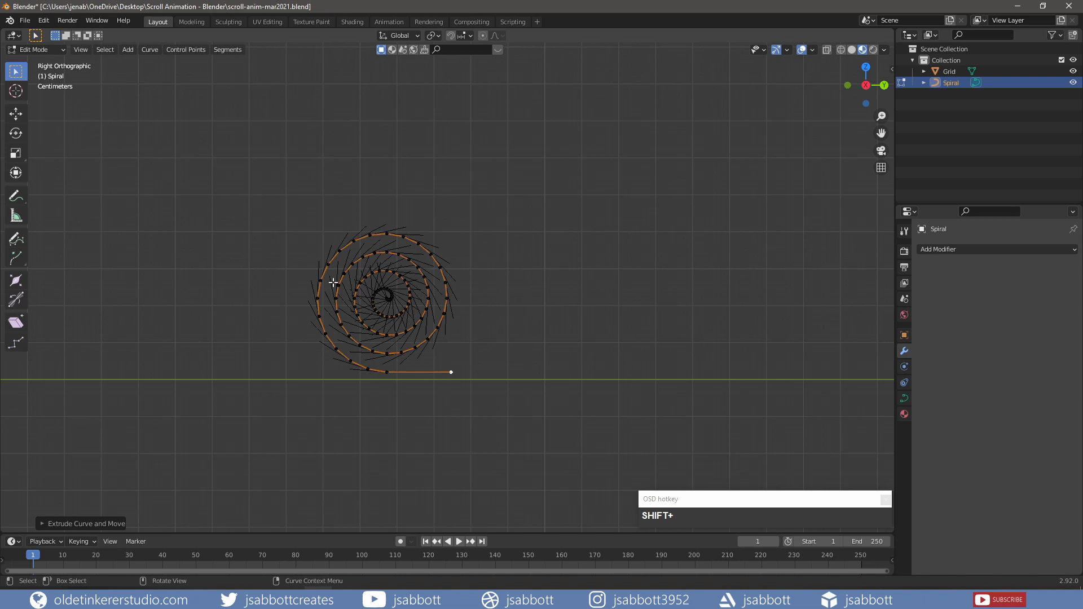
mouse_move(462, 275)
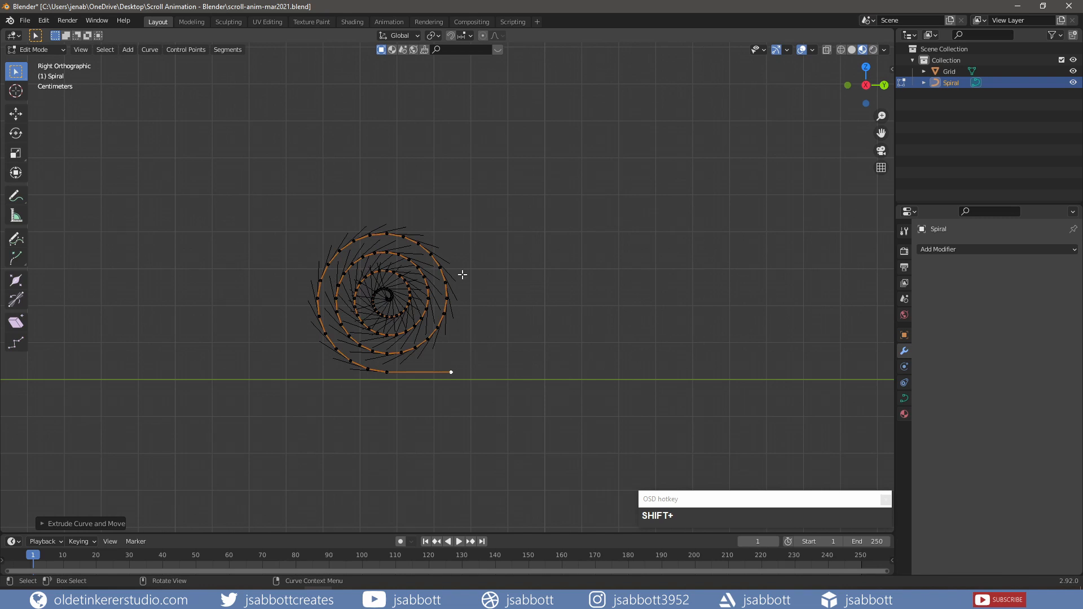
mouse_move(443, 284)
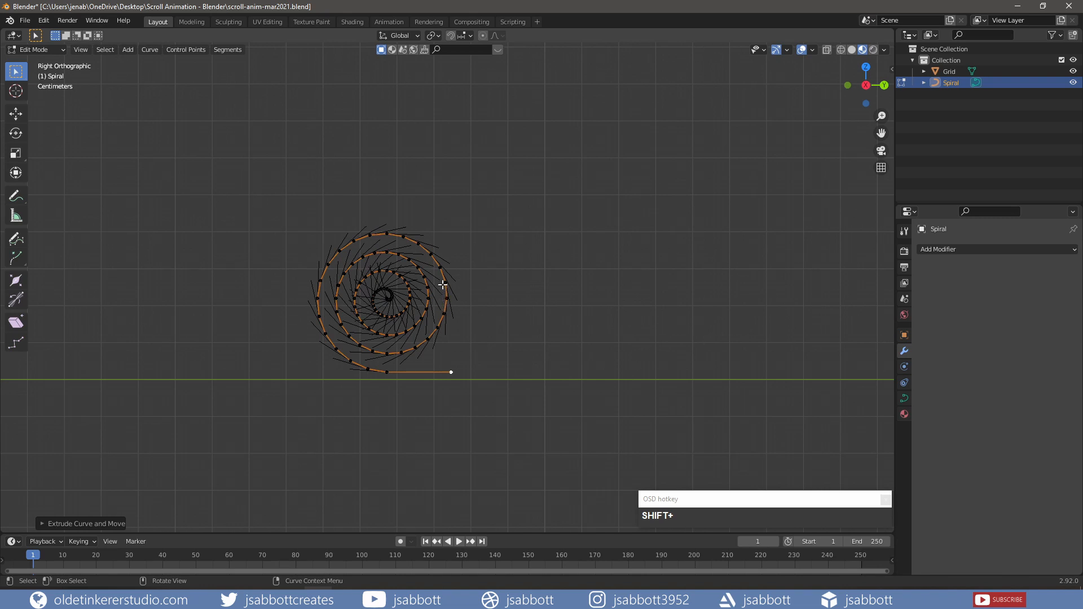
- Subdivide the spiral curve and add a Subdivision Surface modifier to it
right_click(443, 284)
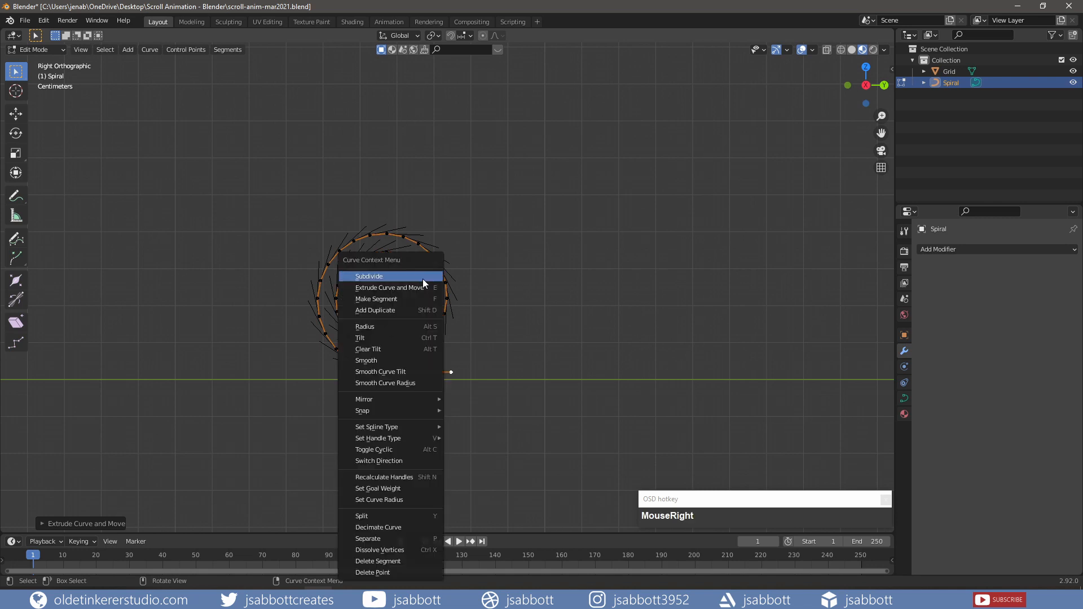
mouse_move(413, 351)
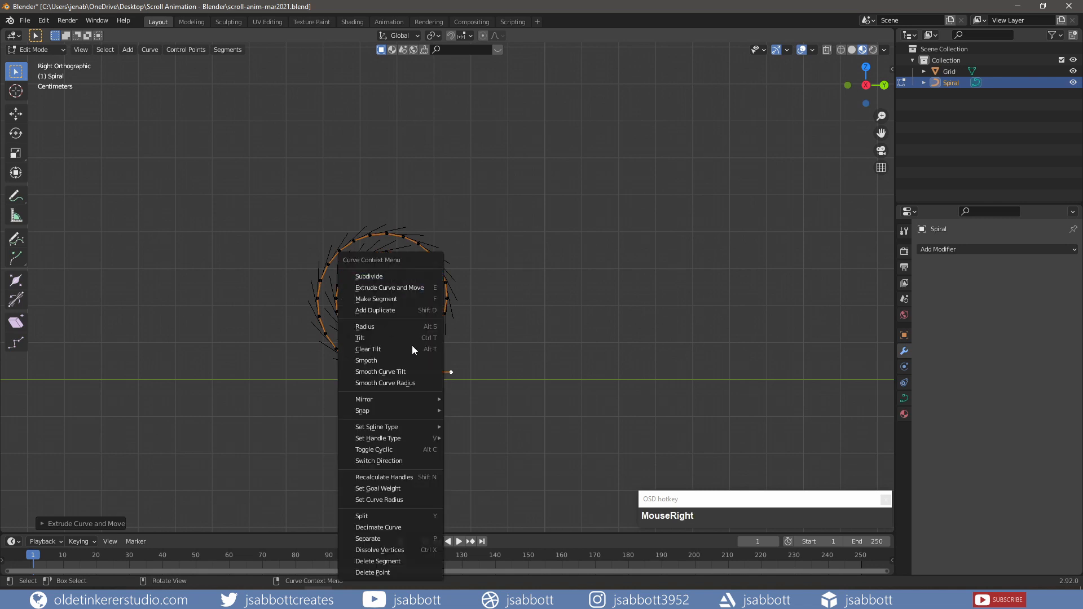
click(522, 412)
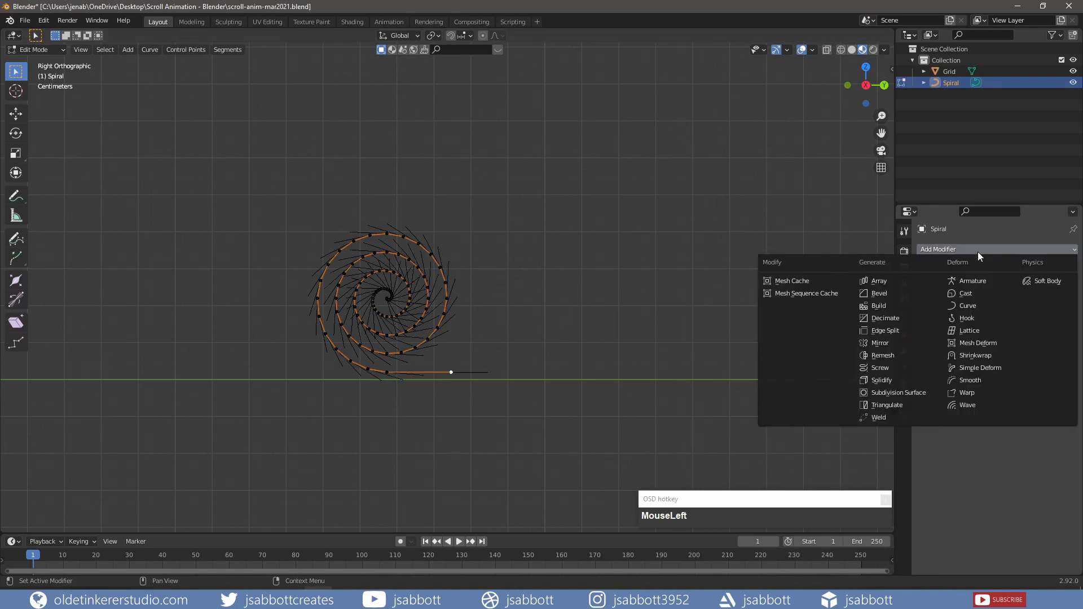
click(901, 393)
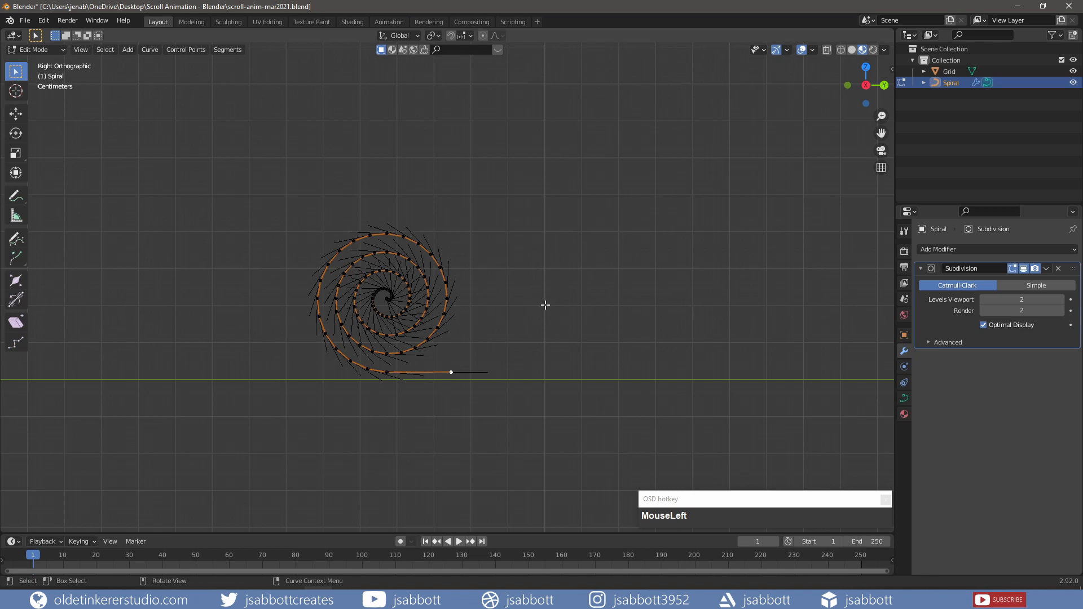
scroll(down, 3)
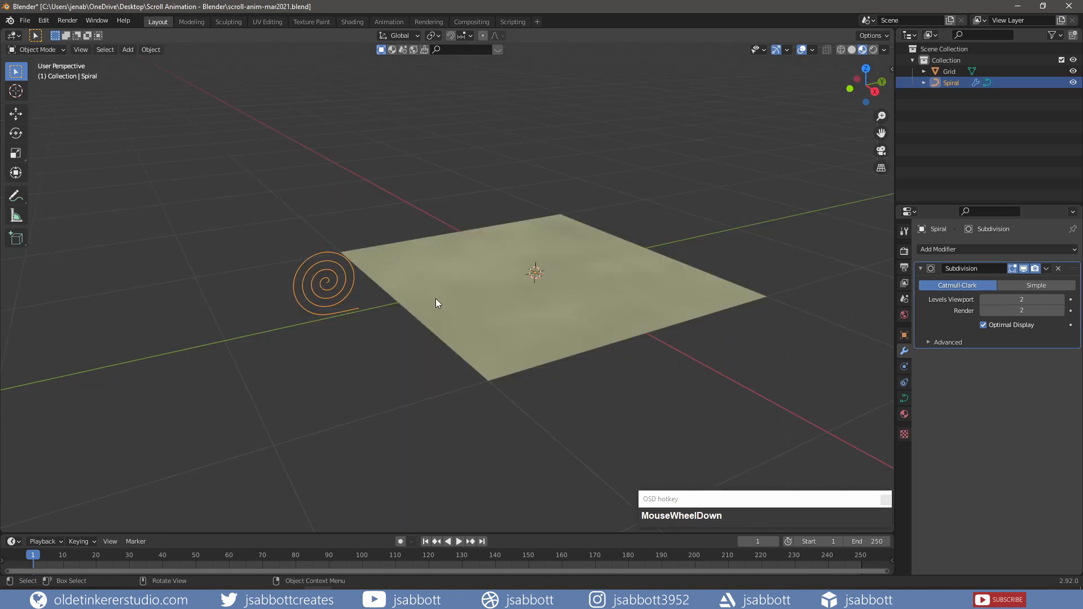
- Give the grid a Curve modifier with Spiral as its curve object
click(490, 295)
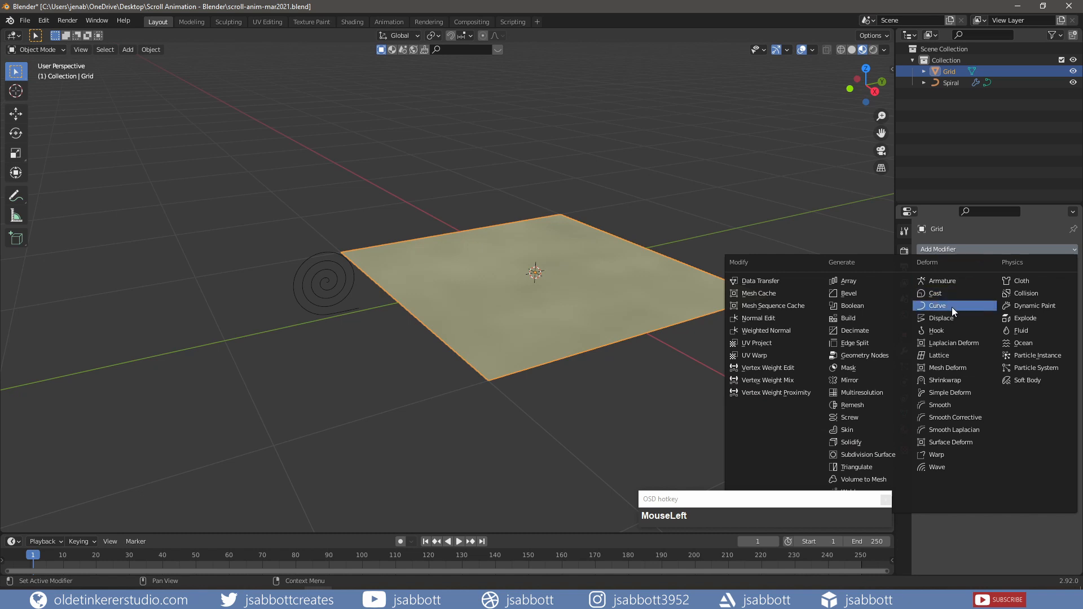
click(938, 305)
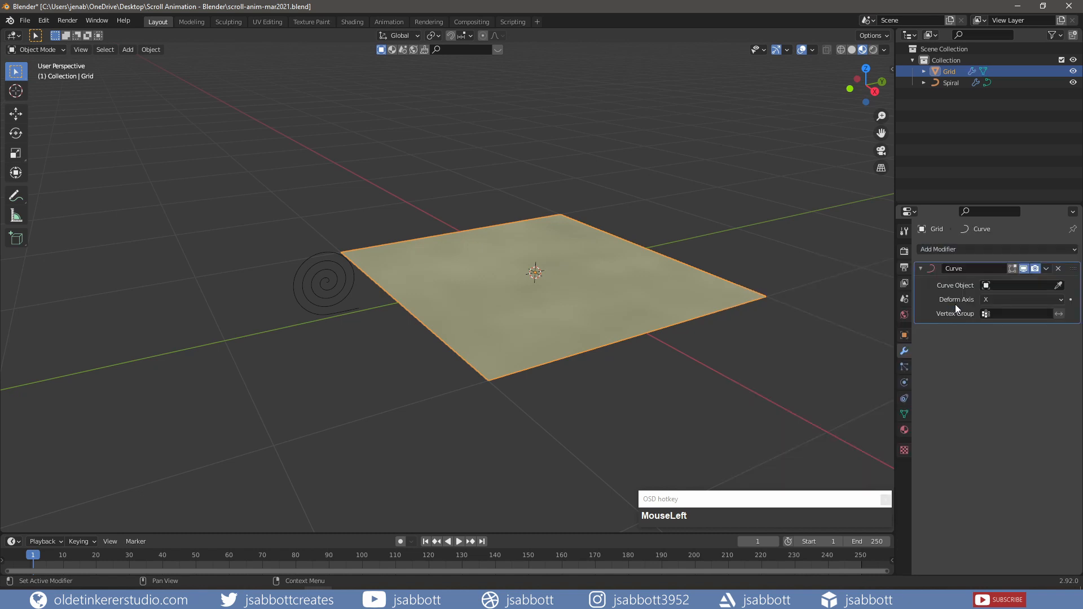
mouse_move(1004, 285)
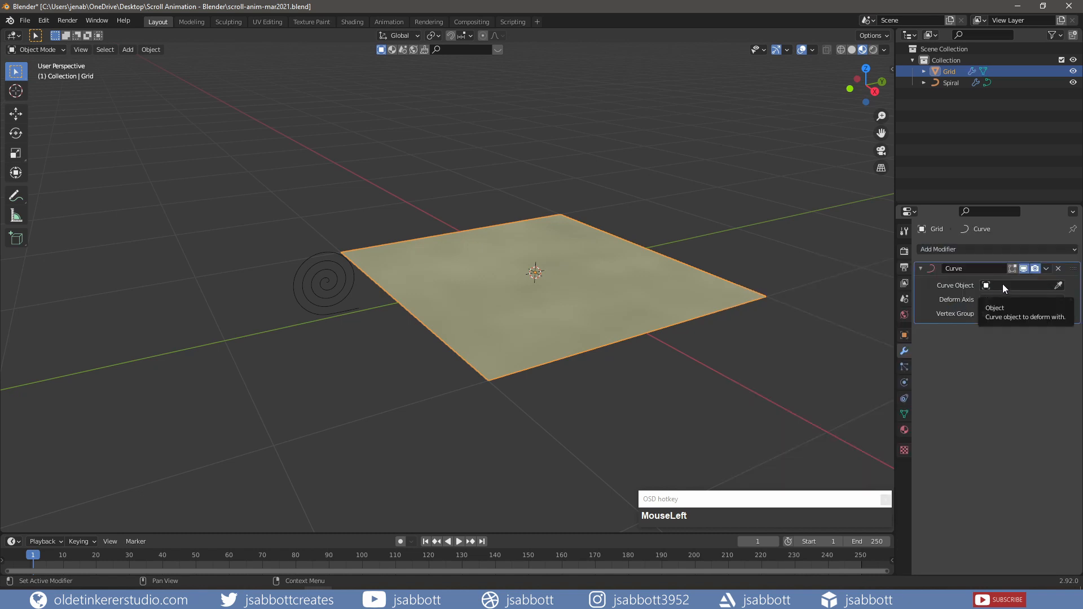
click(1019, 285)
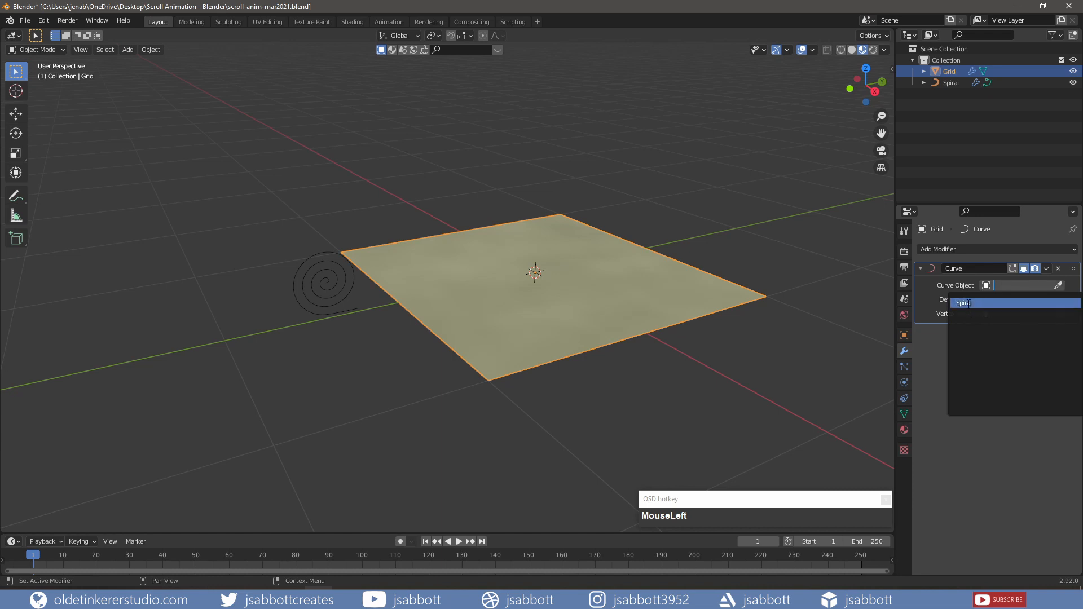
click(962, 302)
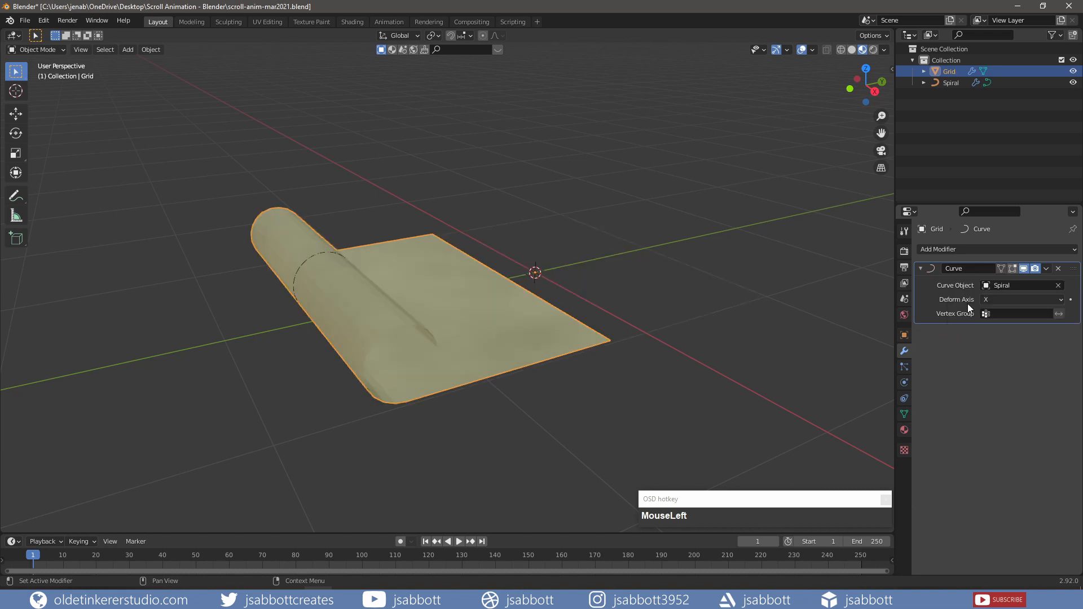
click(331, 304)
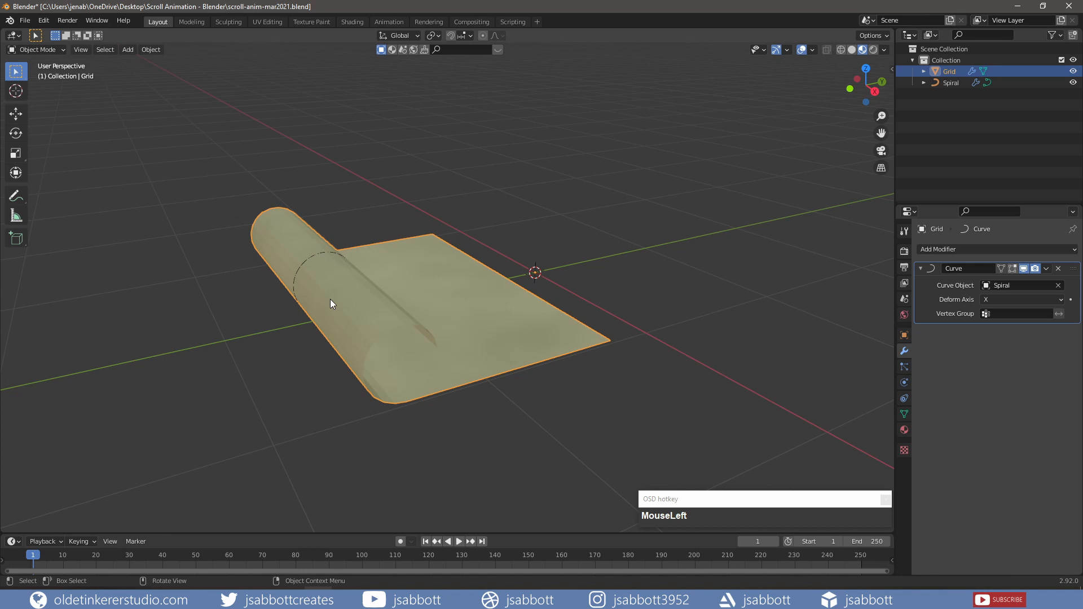
mouse_move(384, 308)
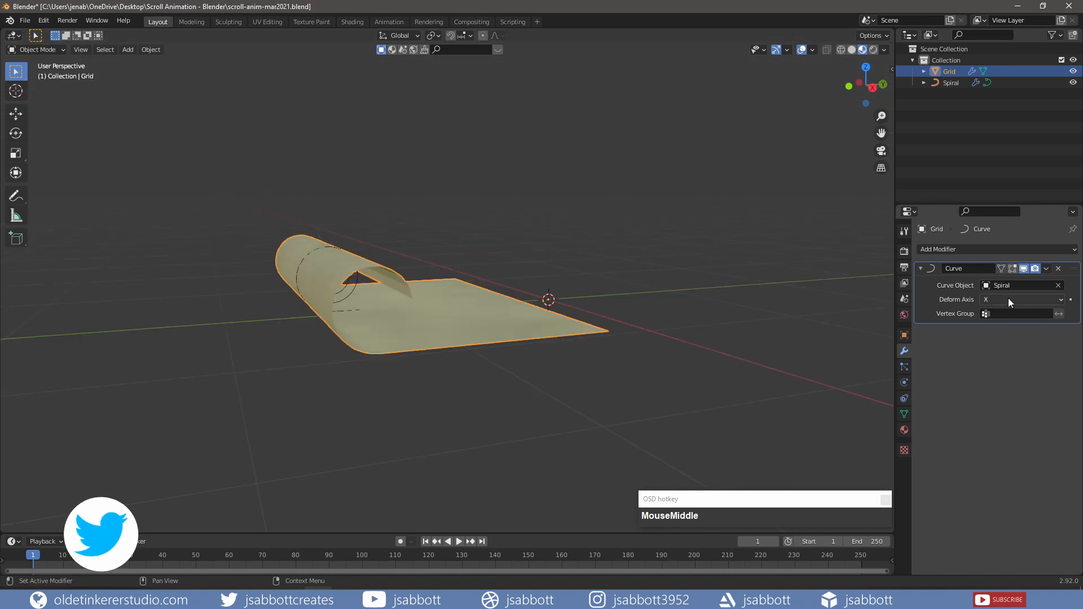
click(1023, 299)
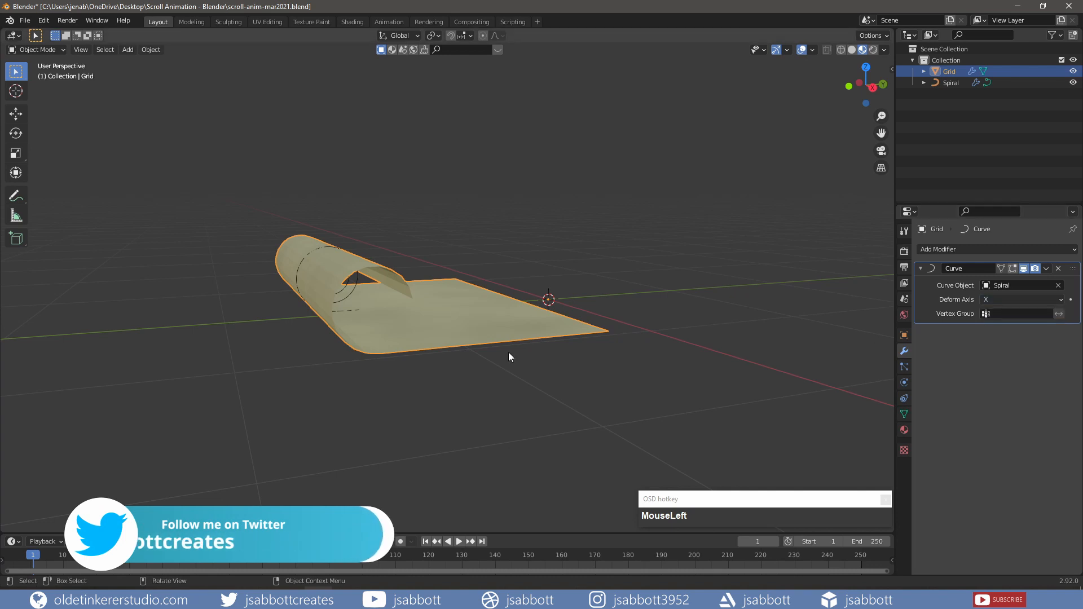
- Begin moving the grid constrained to the global X axis
key(g)
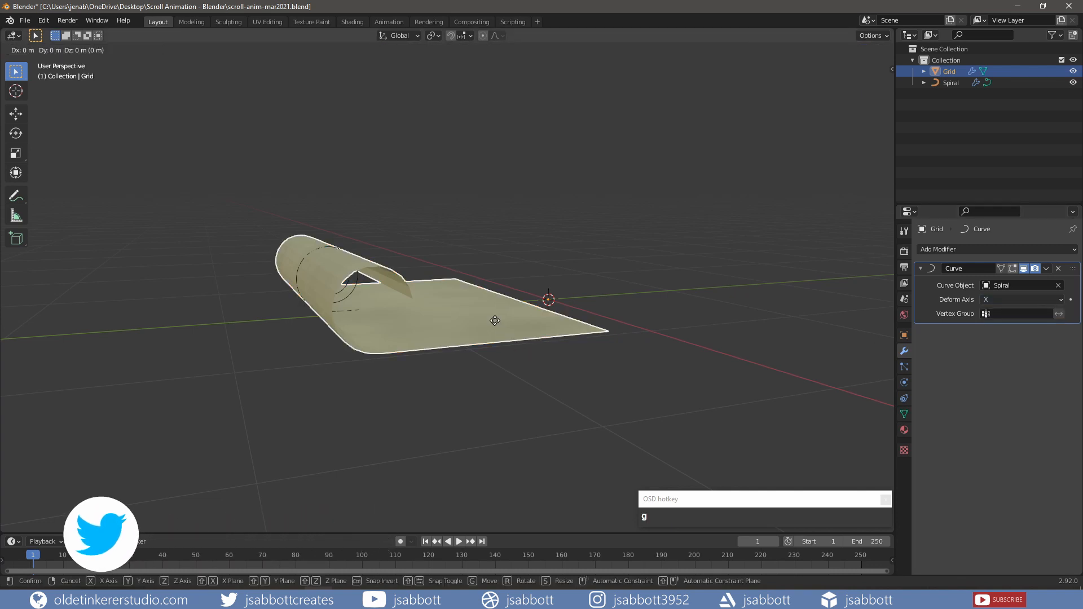
key(x)
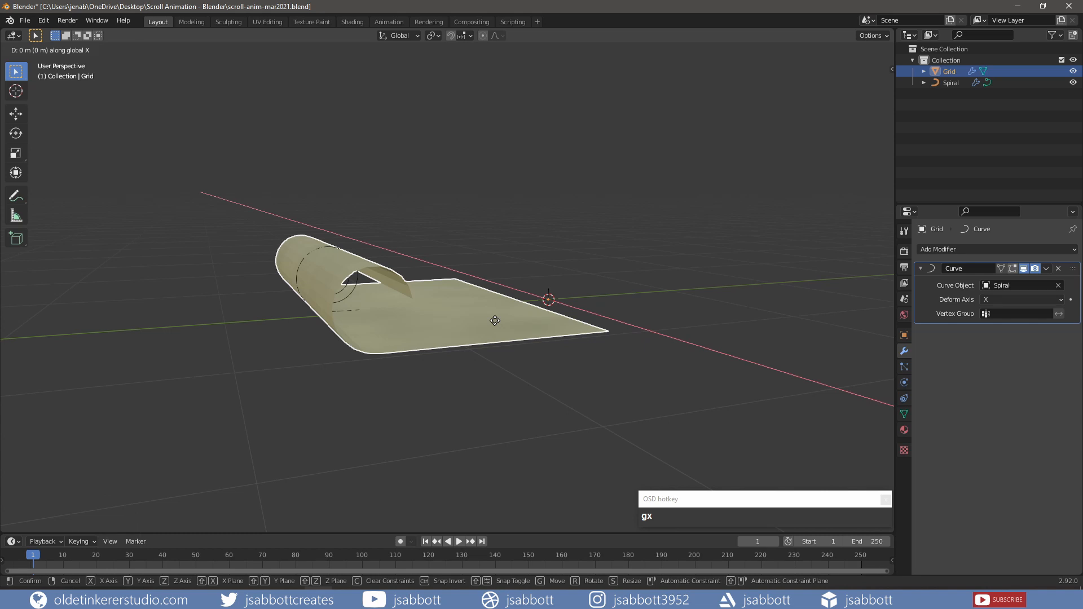
mouse_move(480, 321)
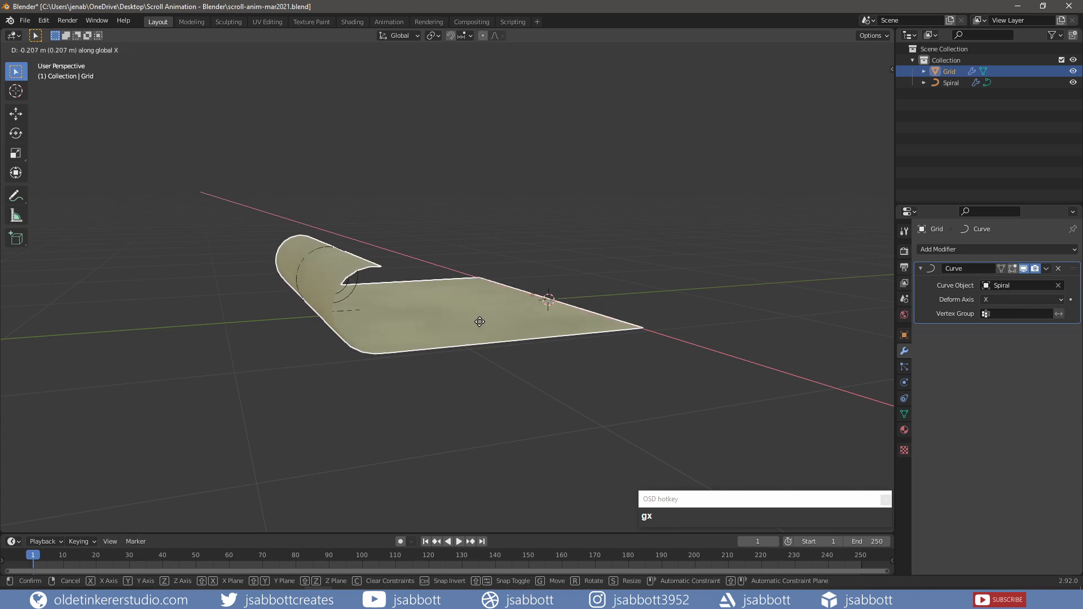
mouse_move(577, 289)
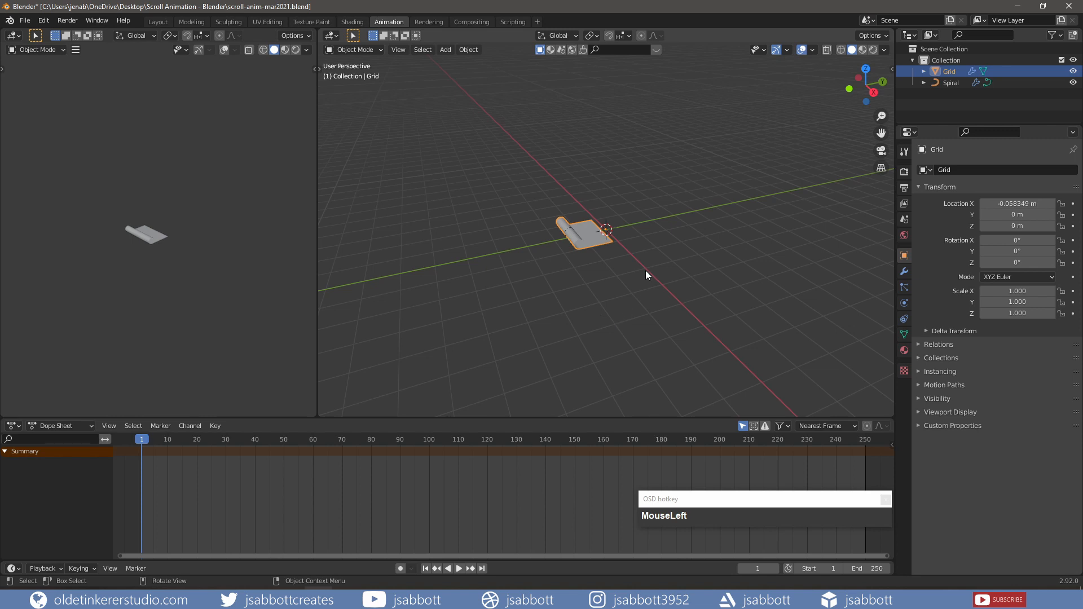
mouse_move(807, 165)
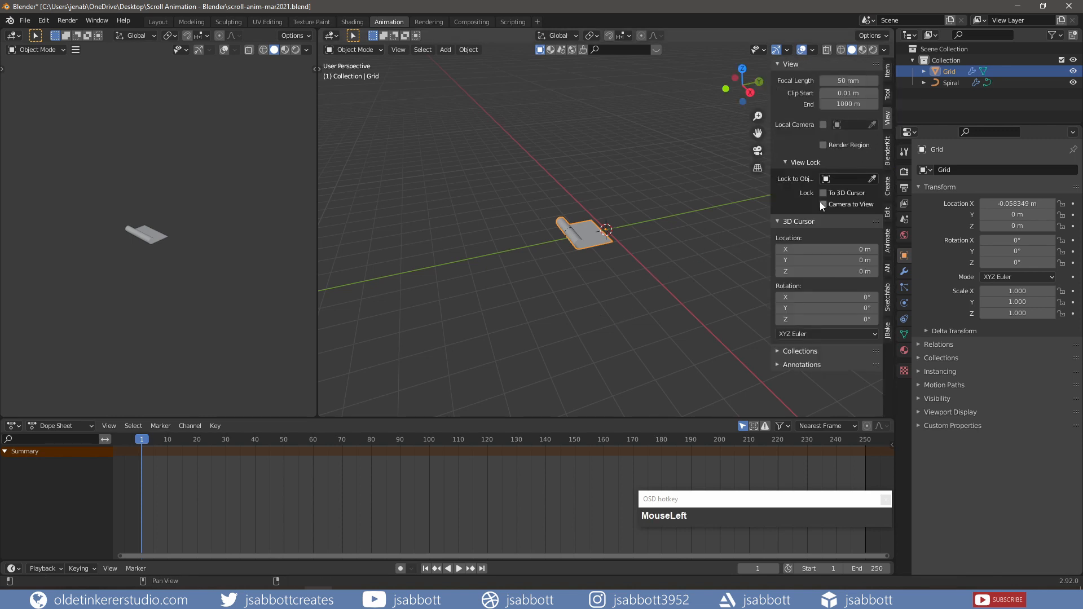
- Undo the last change and apply Shade Smooth to the grid scroll
key(ctrl+z)
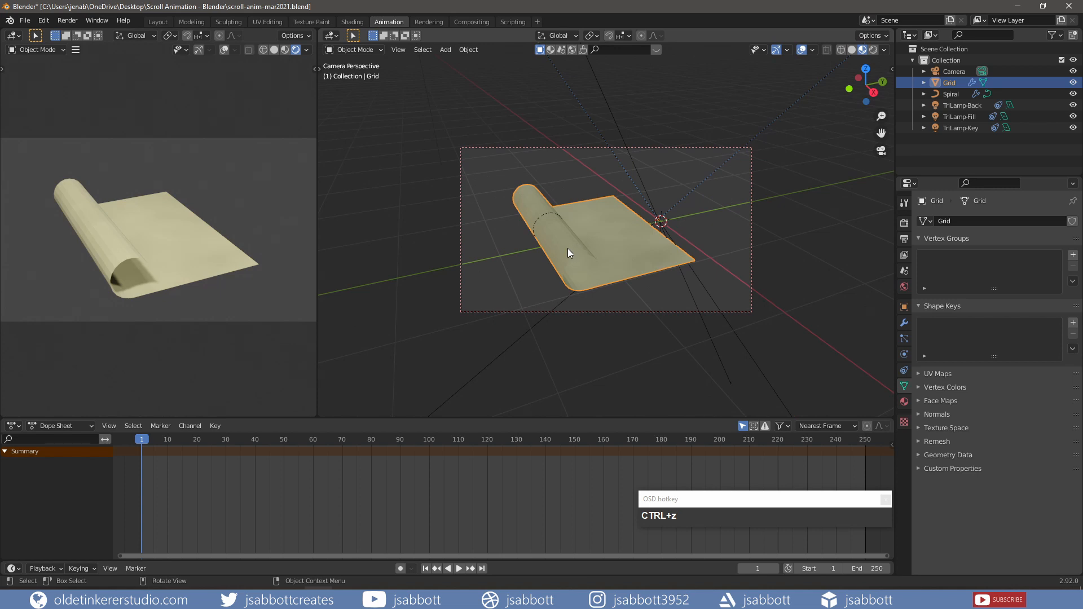
right_click(568, 252)
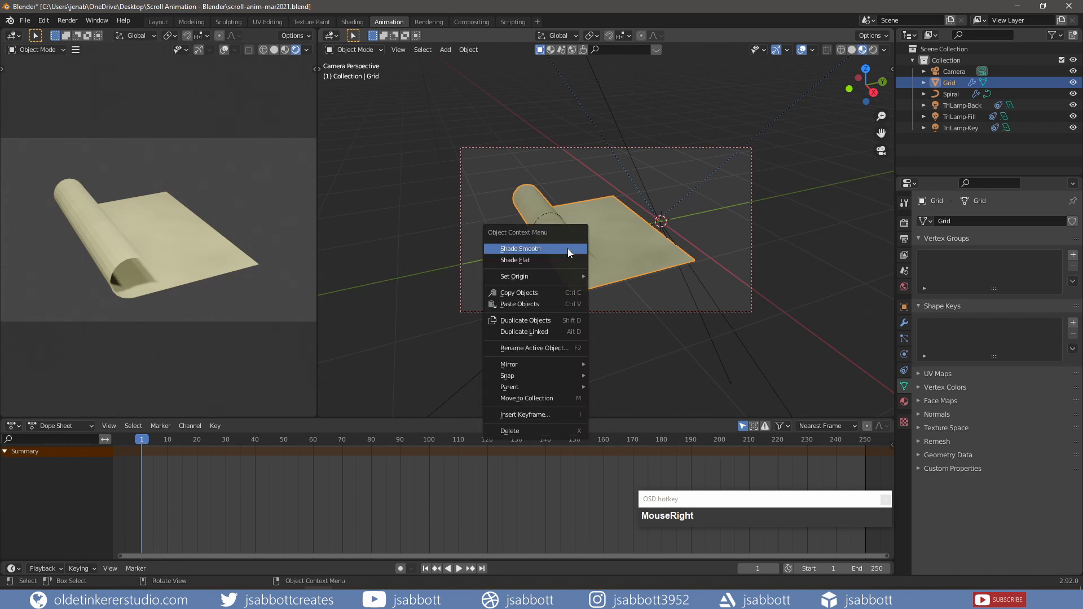
click(520, 249)
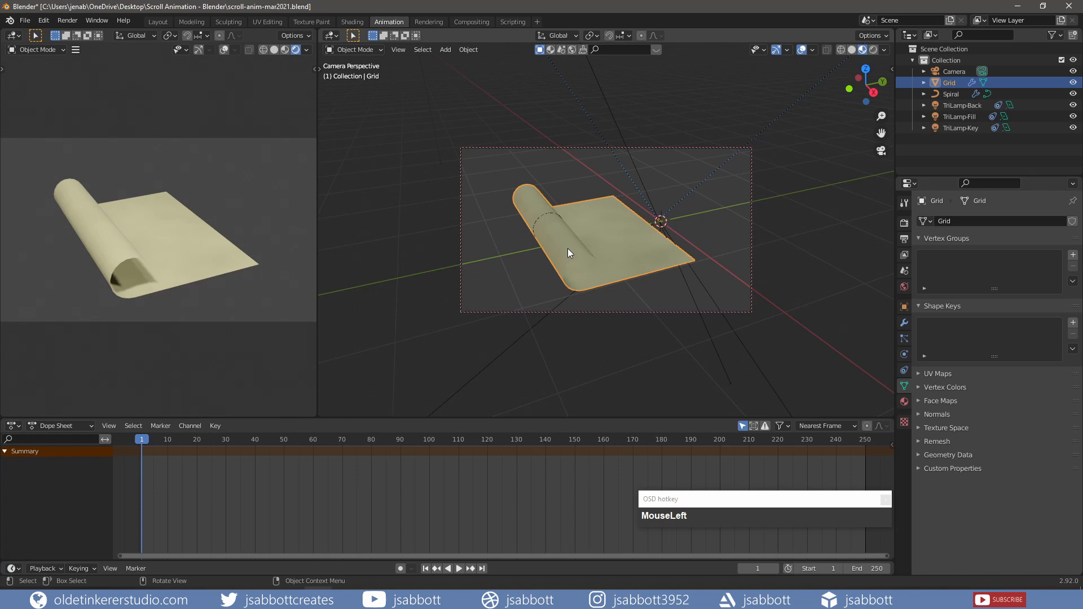
mouse_move(904, 241)
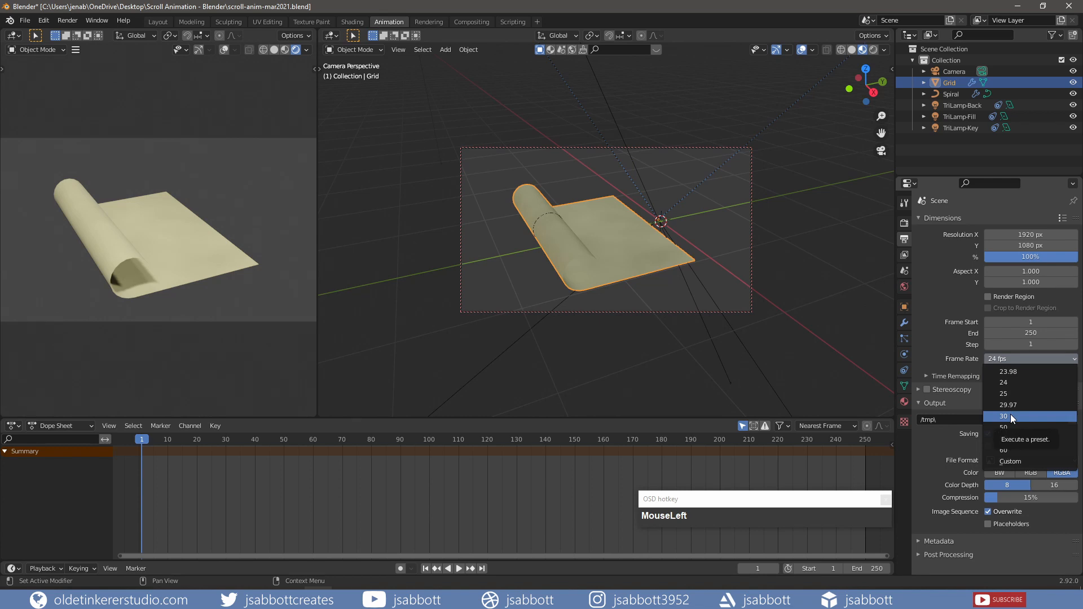
- Set the scene frame rate to 30 fps in Output Properties
click(1005, 416)
text(60)
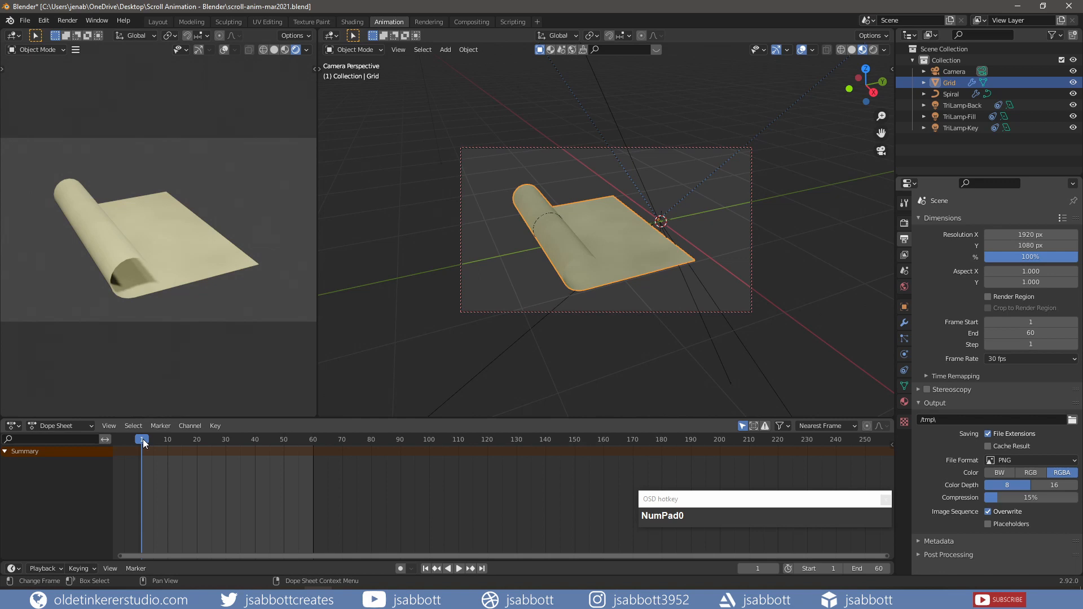
- Slide the grid along X until fully unrolled and keyframe its location
click(556, 281)
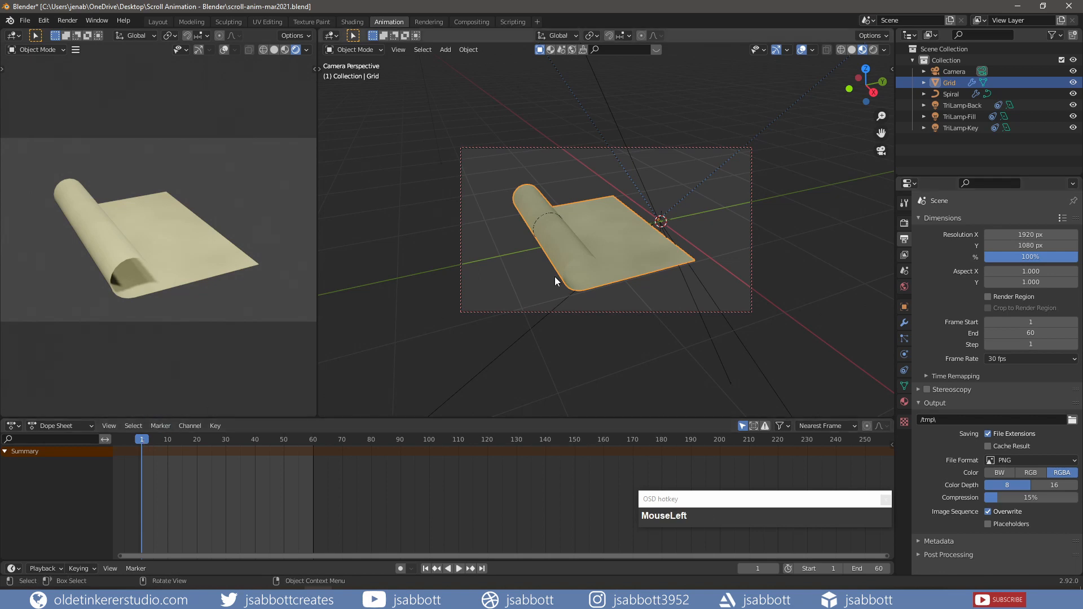
key(g)
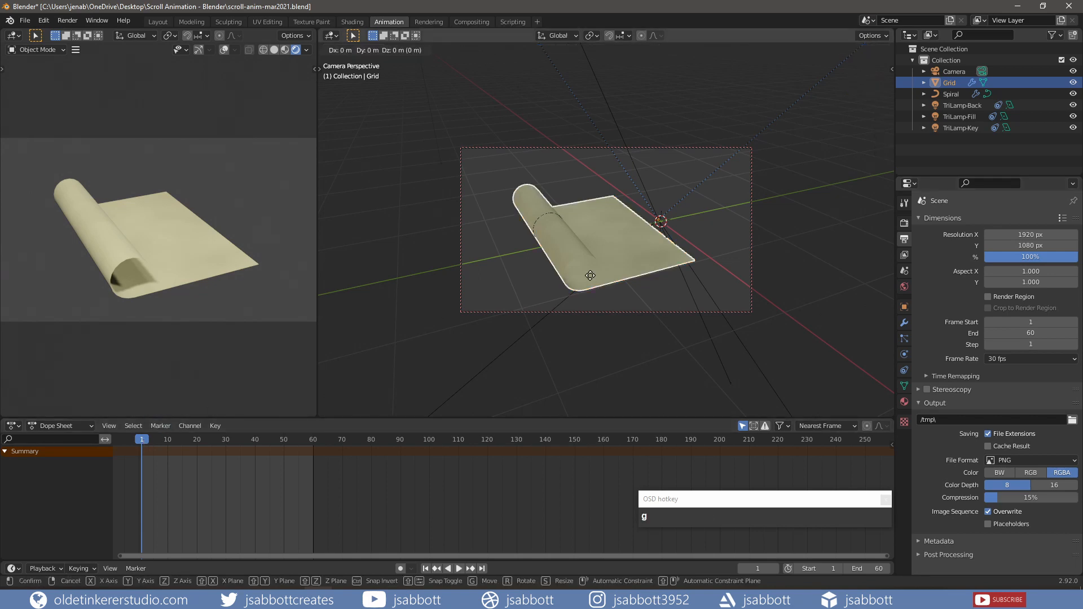
key(x)
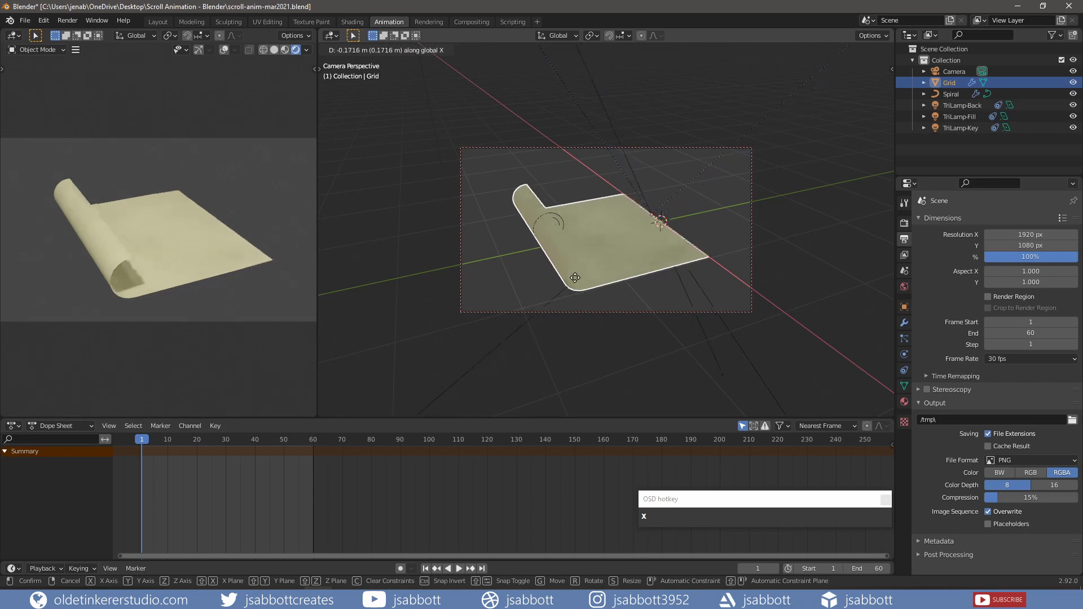
mouse_move(530, 286)
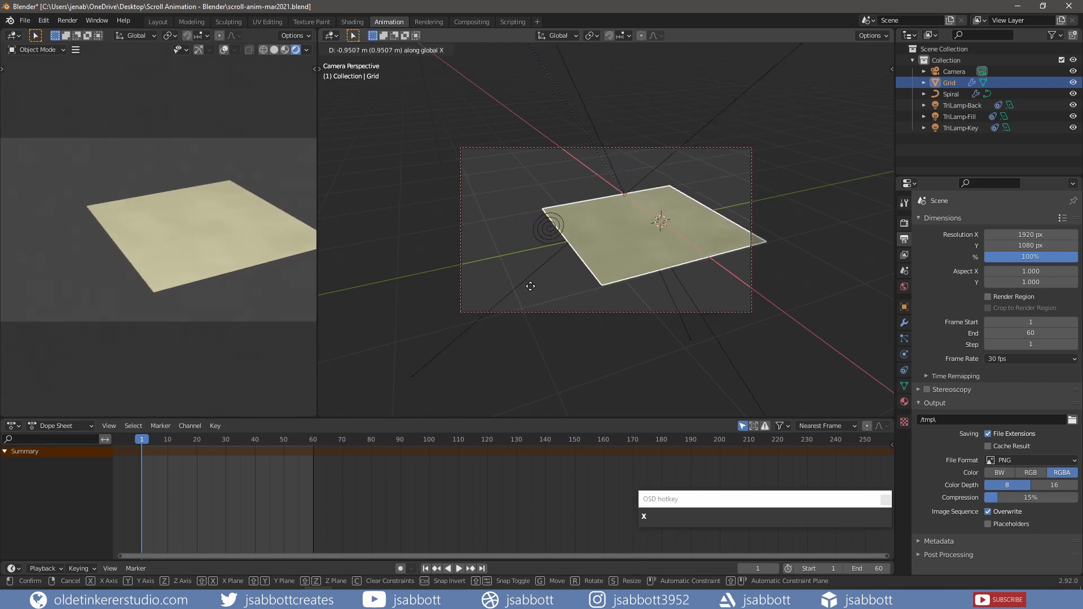
click(569, 277)
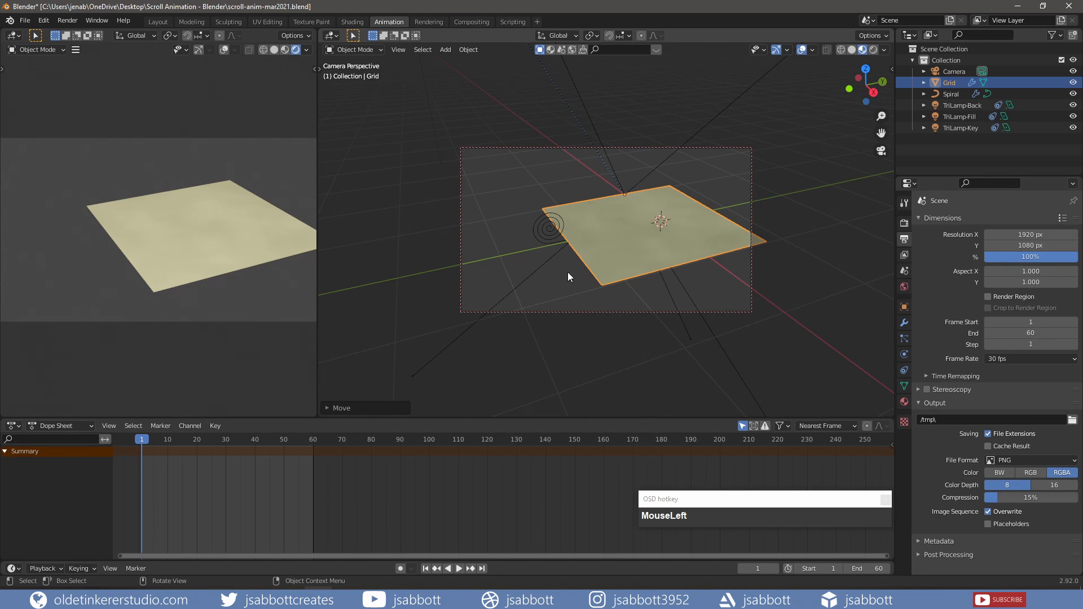
key(i)
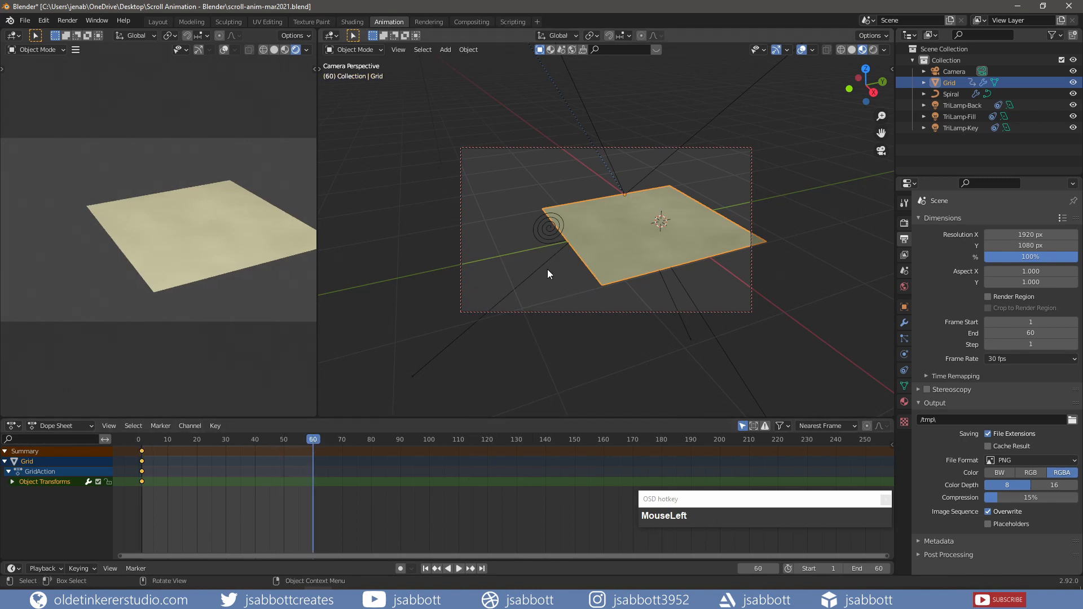
- Slide the grid along X to roll it up, keyframe frame 60, and play the animation
key(g)
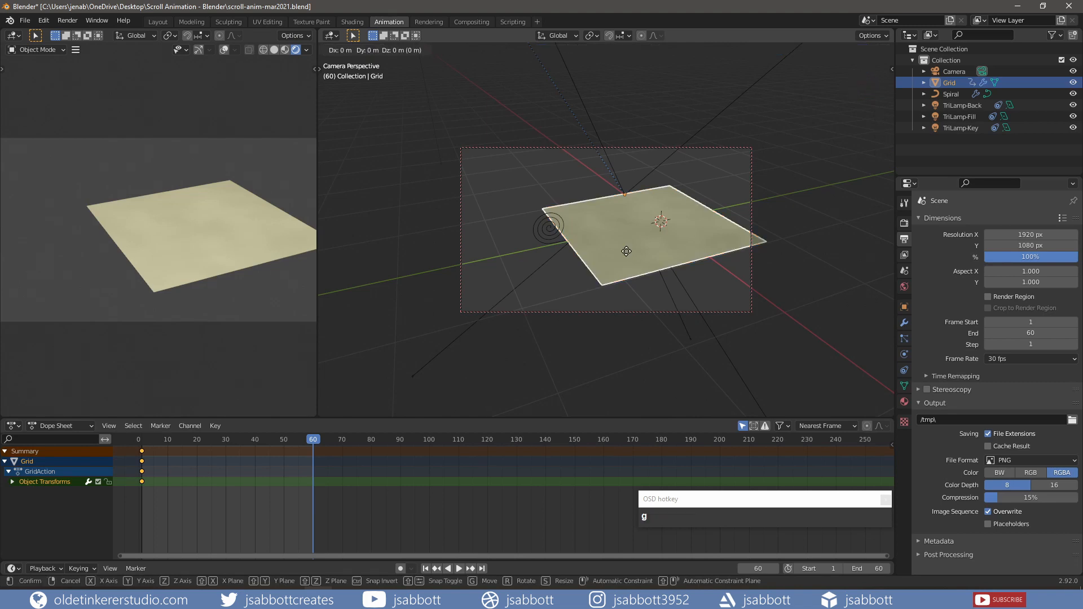
key(x)
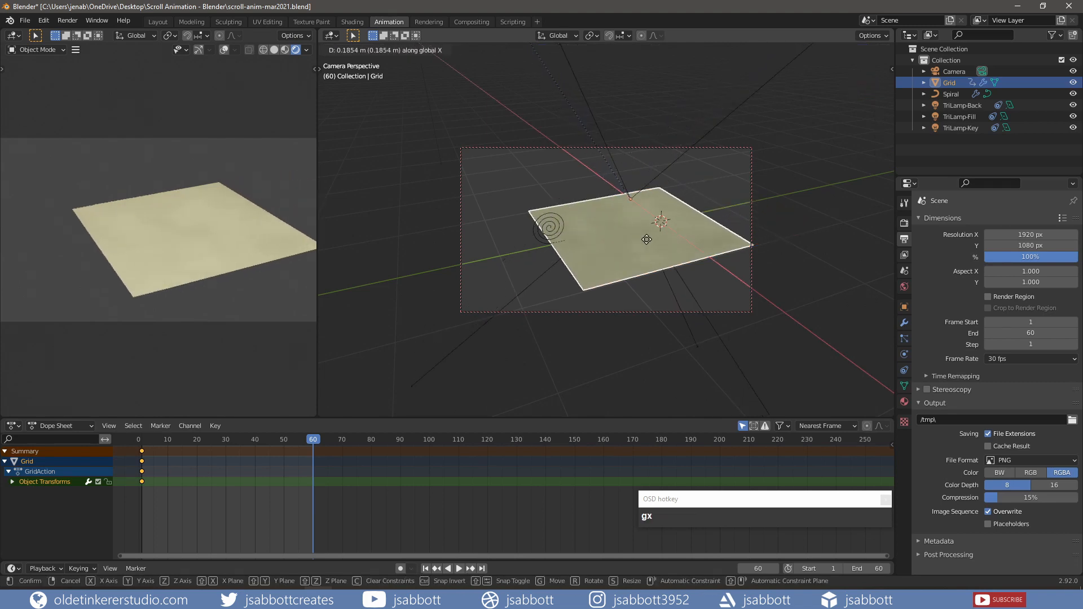
click(784, 179)
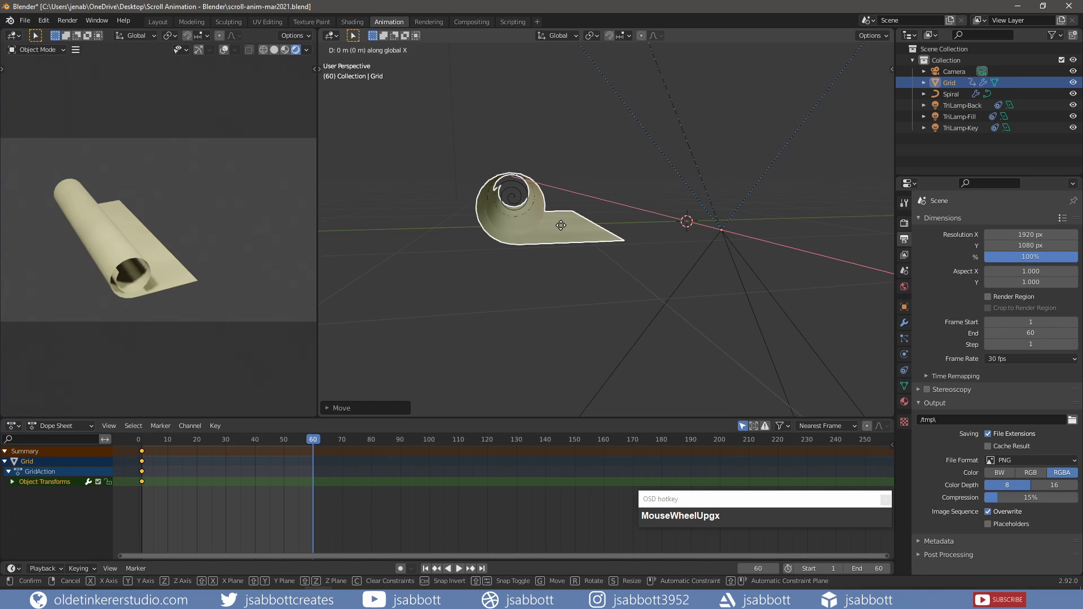
mouse_move(576, 225)
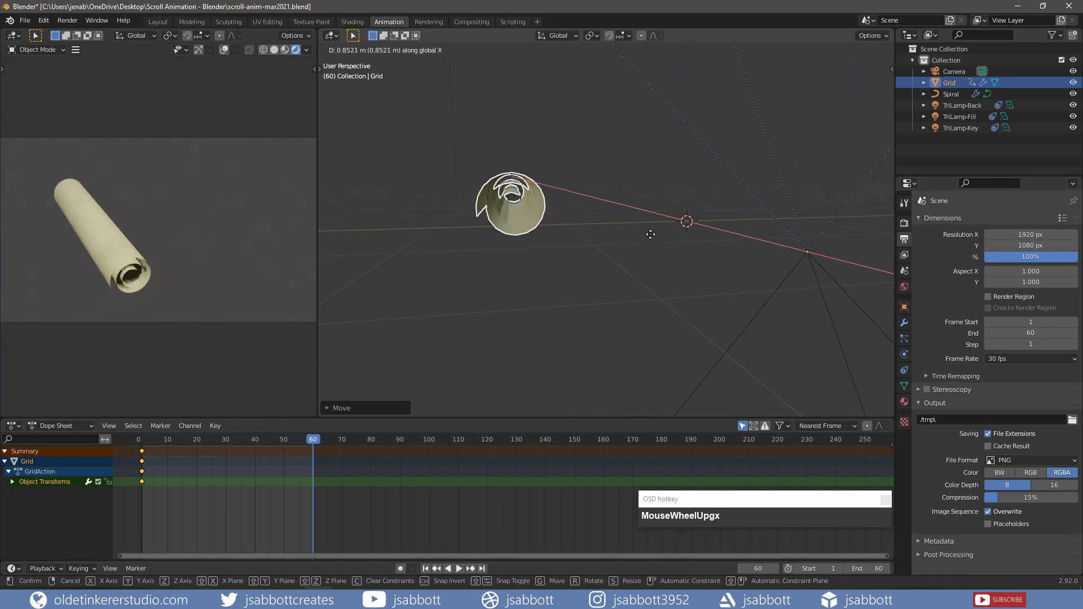
mouse_move(688, 240)
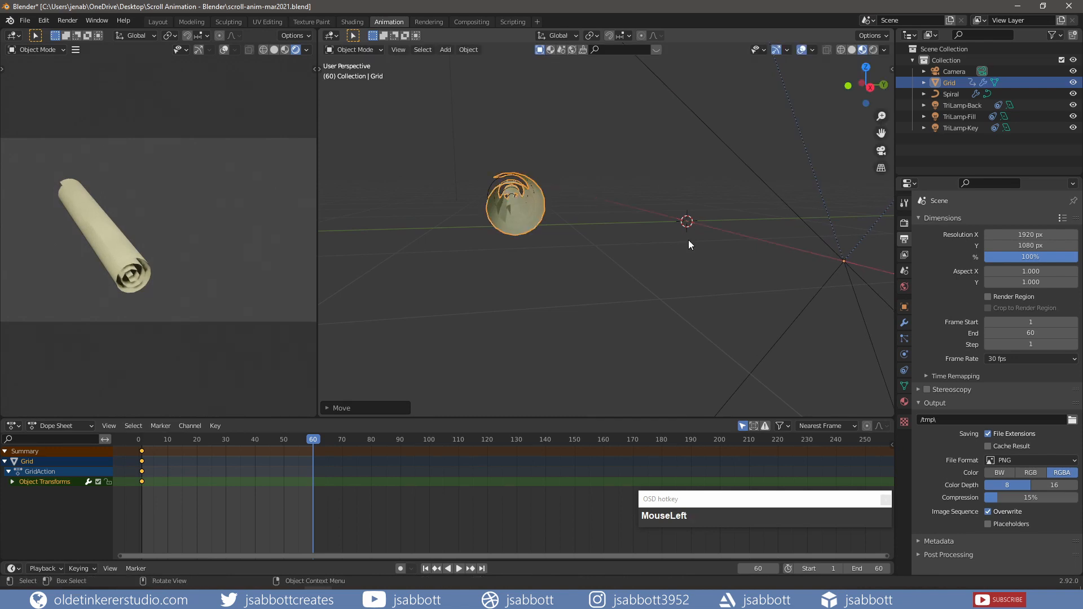
key(i)
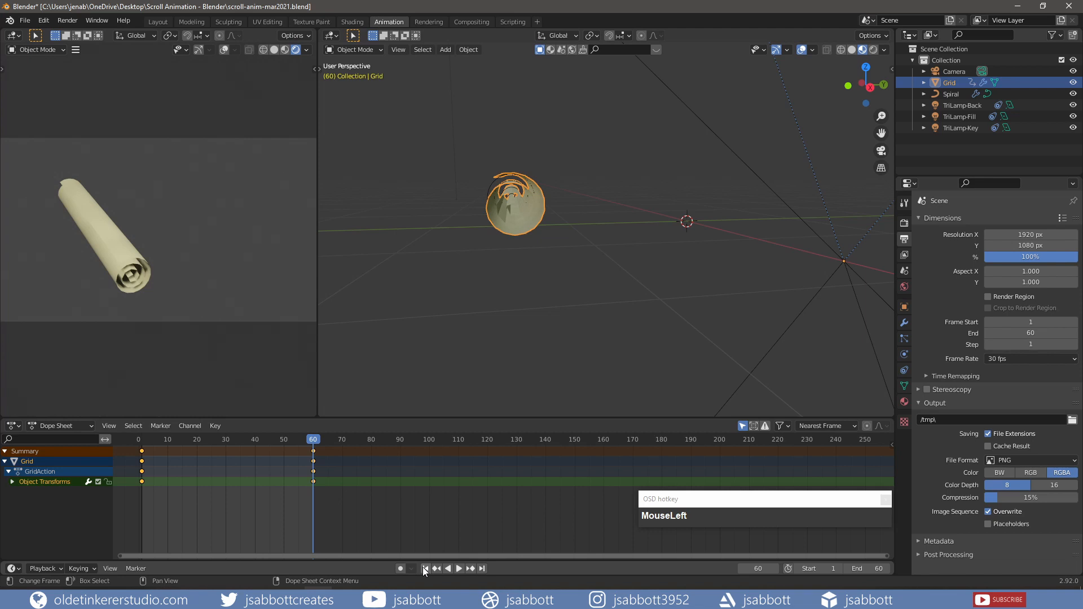
click(458, 568)
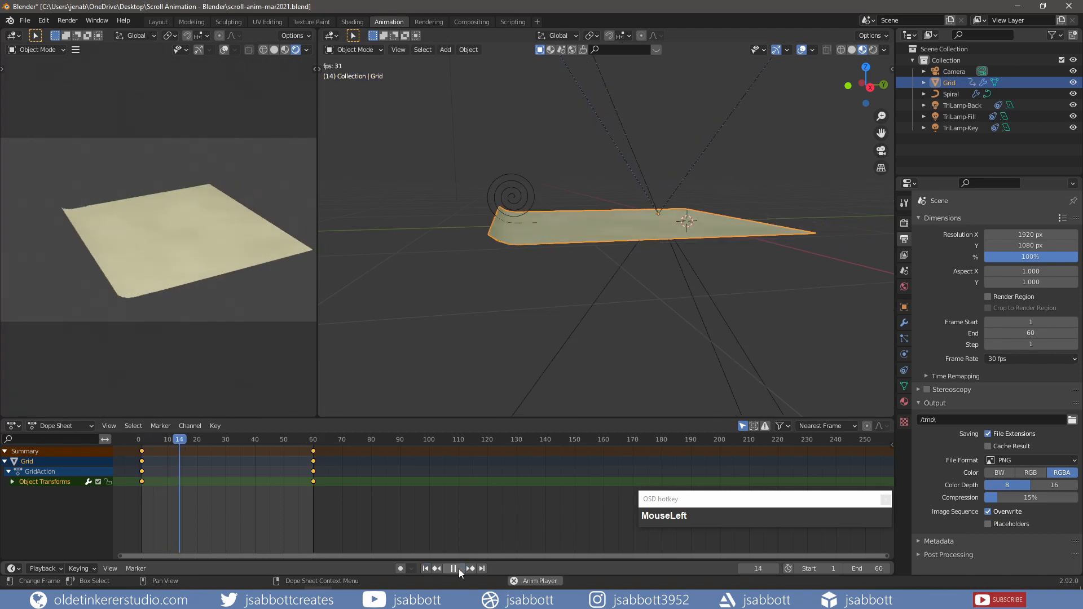